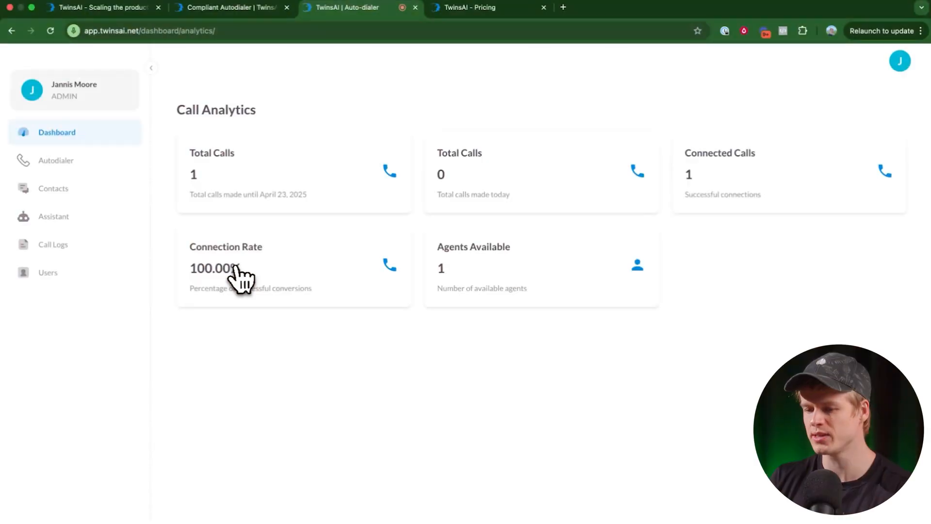
mouse_move(263, 118)
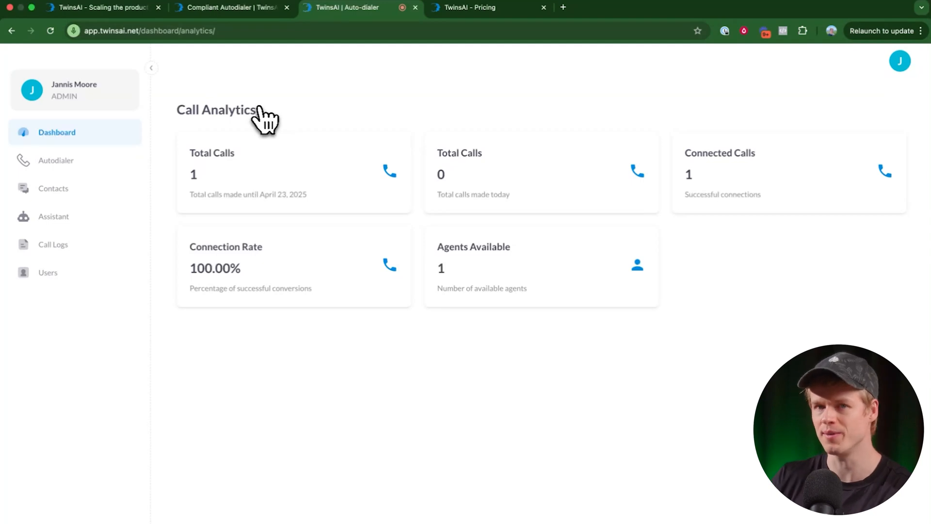
mouse_move(786, 74)
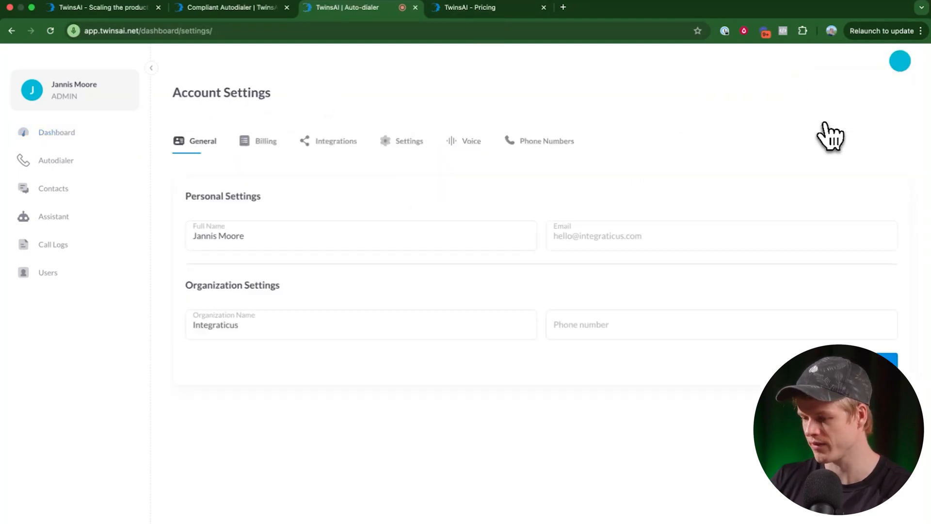
Show the Voice Recordings settings with the captured three-minute conversation recording.
left_click(471, 140)
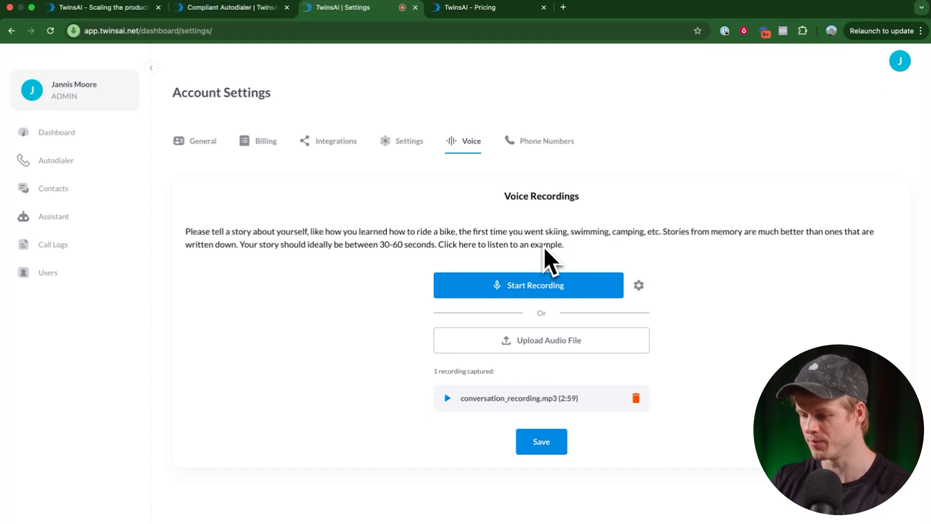
mouse_move(531, 220)
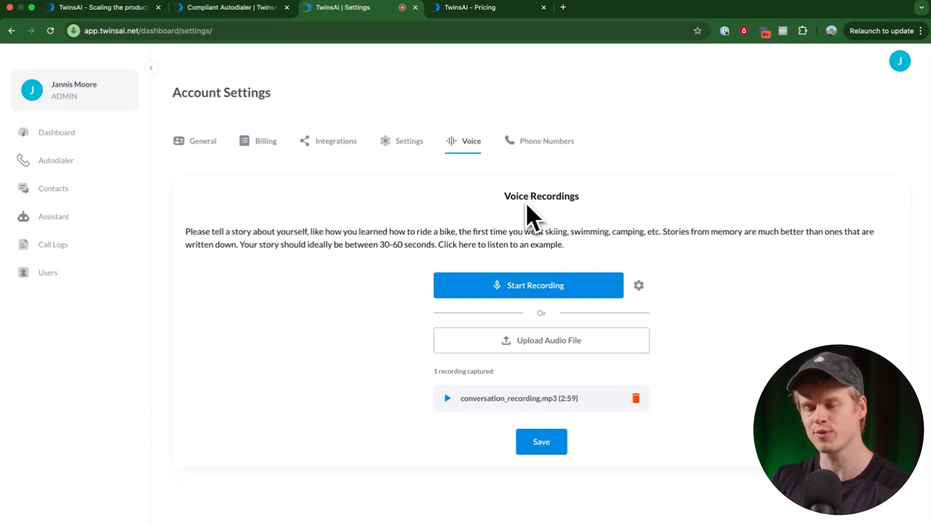
mouse_move(398, 243)
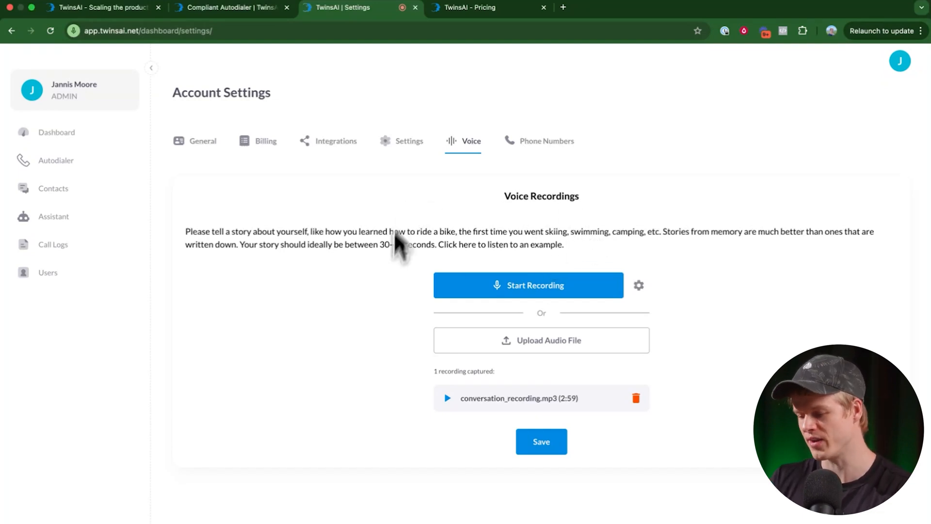
mouse_move(576, 422)
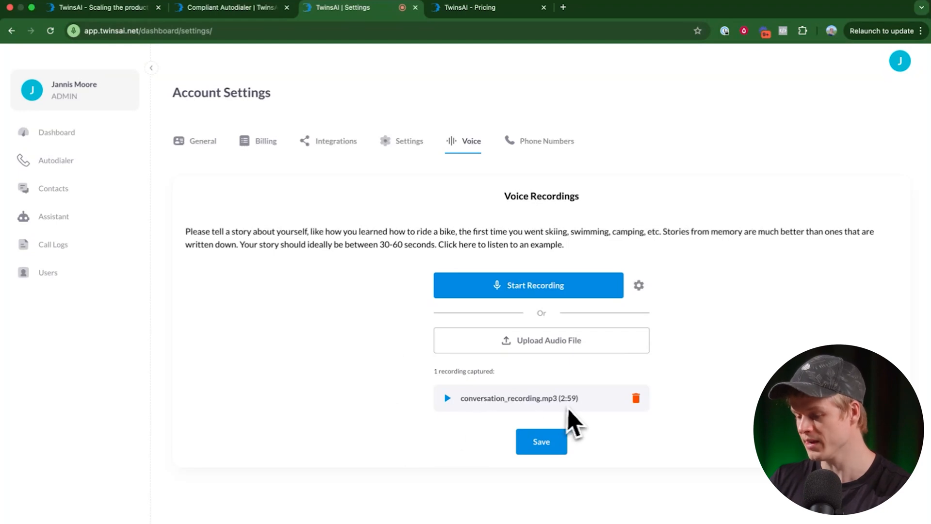
mouse_move(583, 423)
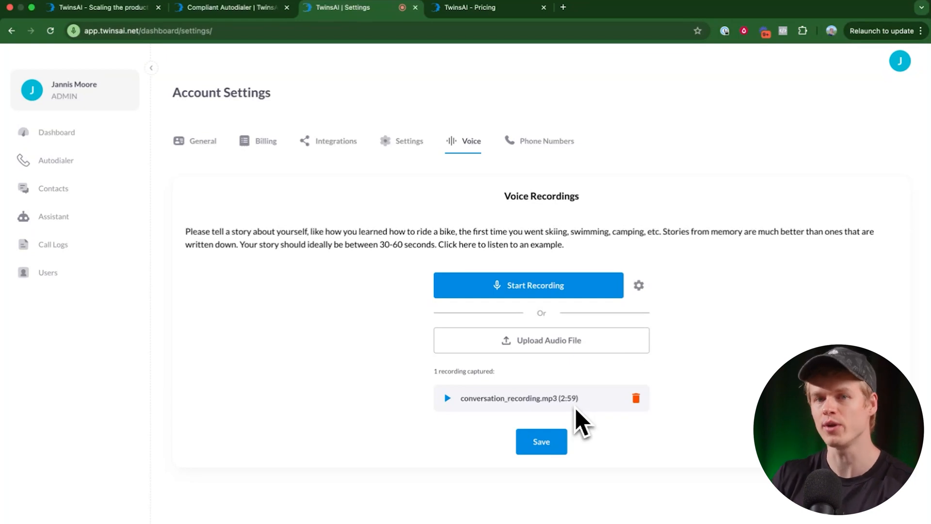
mouse_move(424, 333)
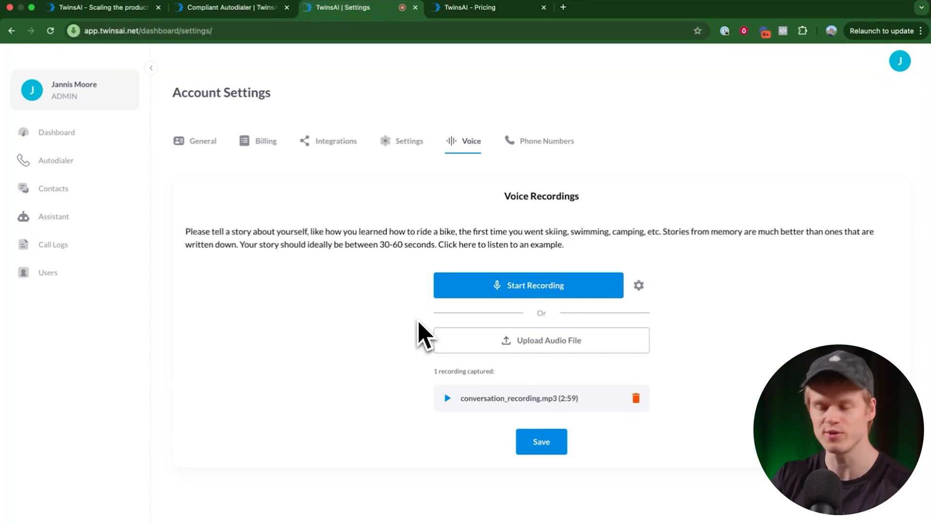
mouse_move(350, 204)
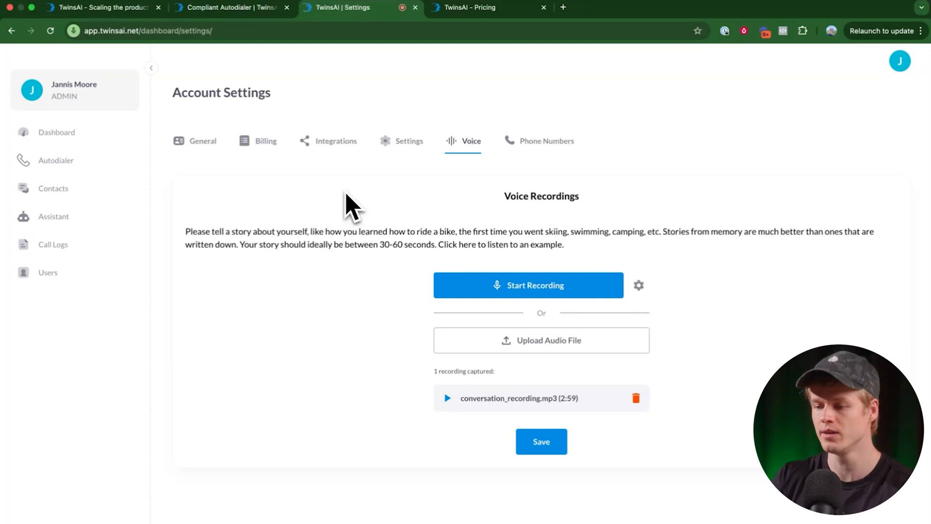
mouse_move(337, 159)
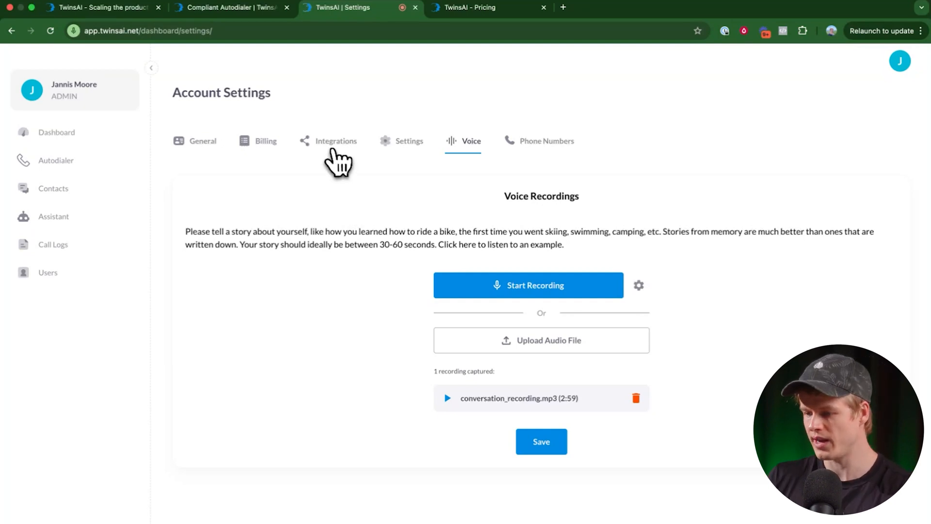
Browse the integrations list: Apollo, Google, HighLevel, HubSpot, Outreach and Salesforce.
left_click(335, 141)
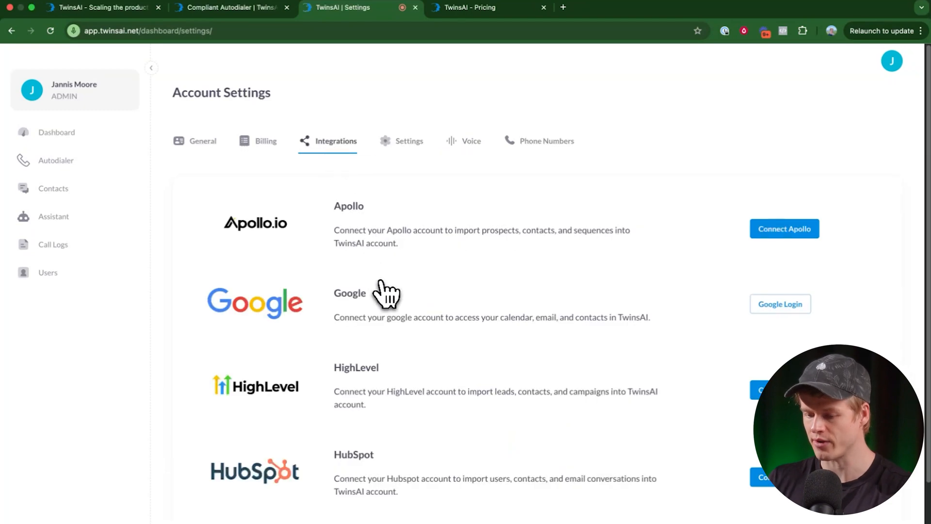
scroll("down", 3)
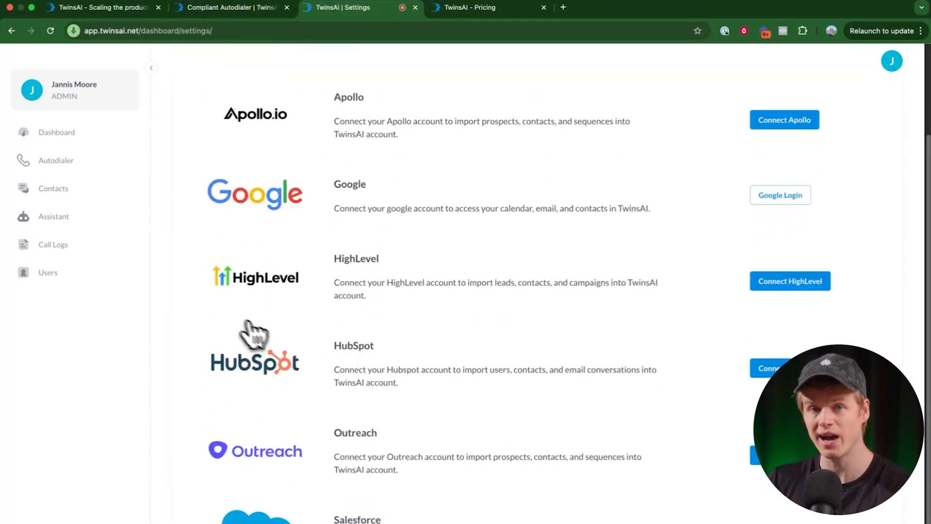
scroll("down", 3)
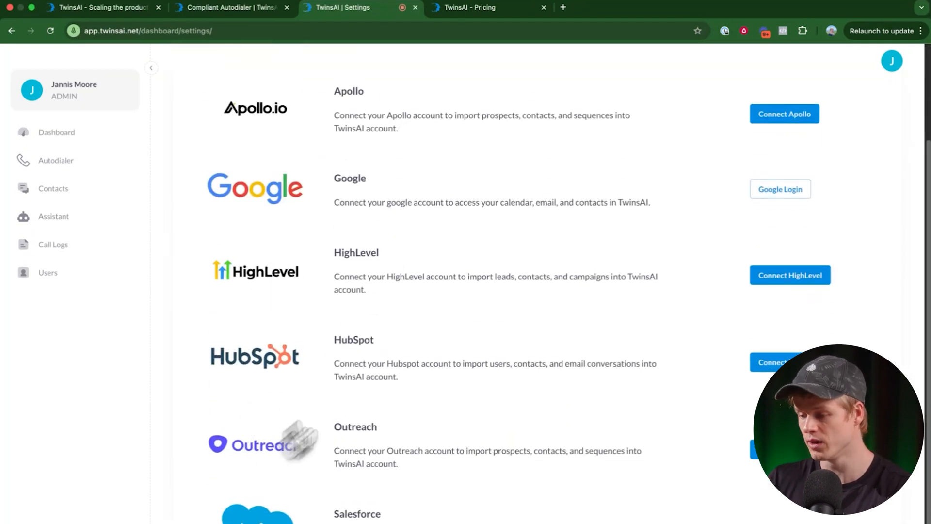
scroll("down", 3)
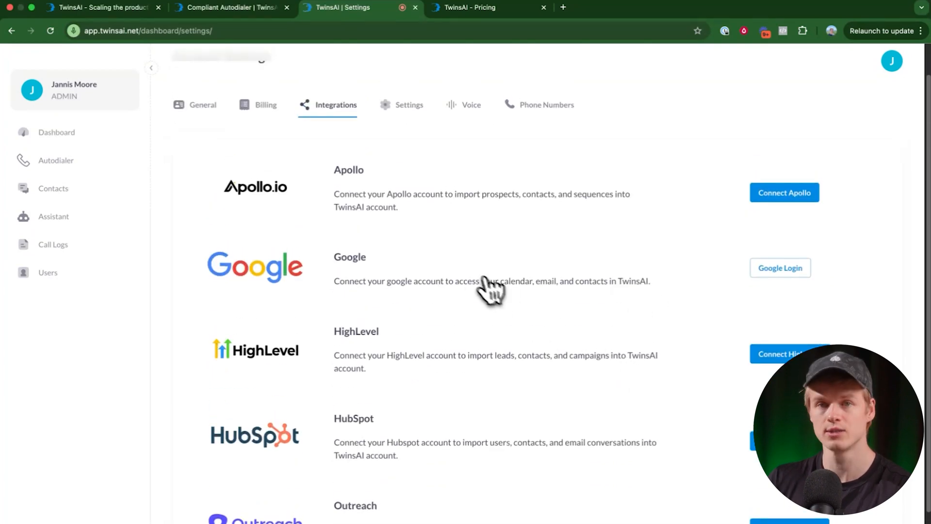
mouse_move(478, 284)
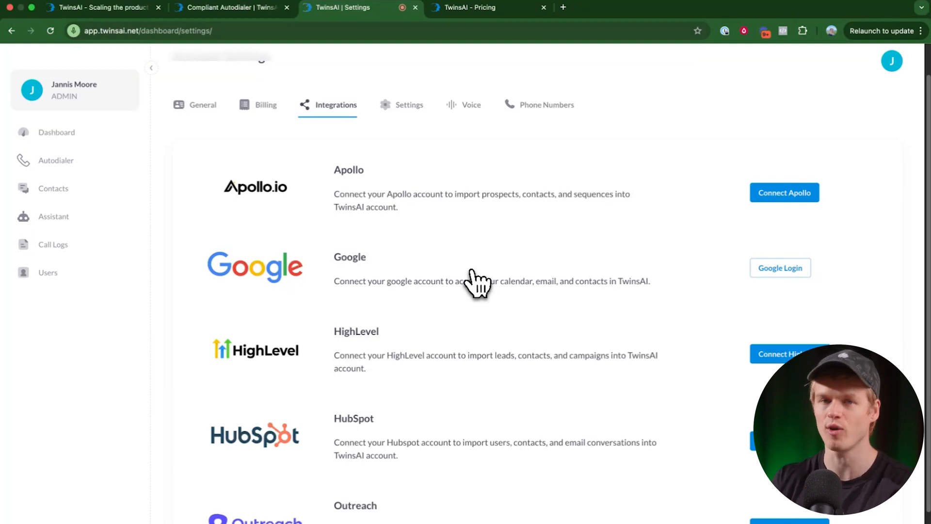
mouse_move(157, 261)
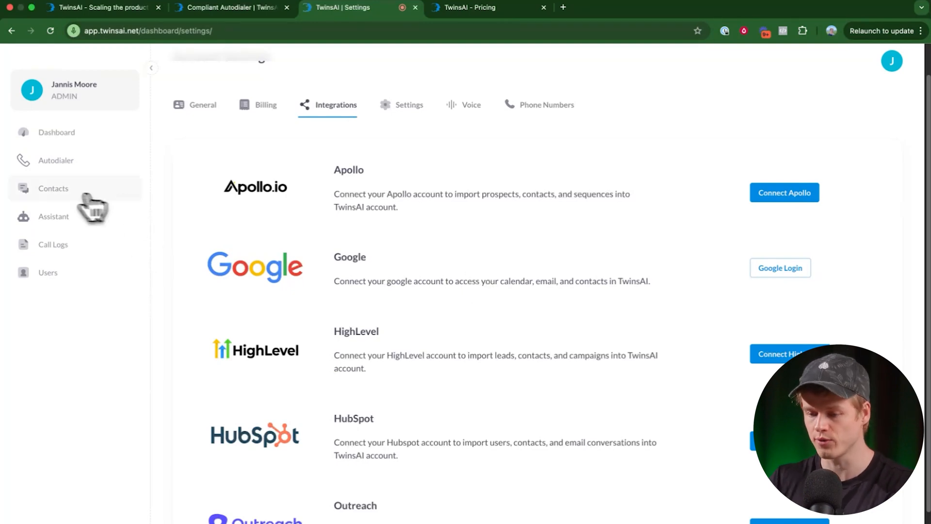
View the four contacts and dismiss the Import contacts from file dialog without importing.
left_click(52, 188)
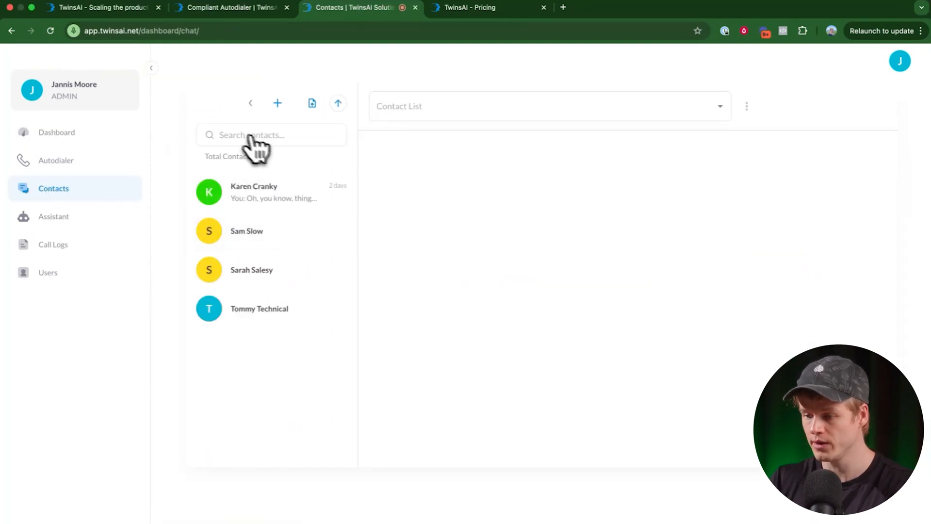
mouse_move(312, 103)
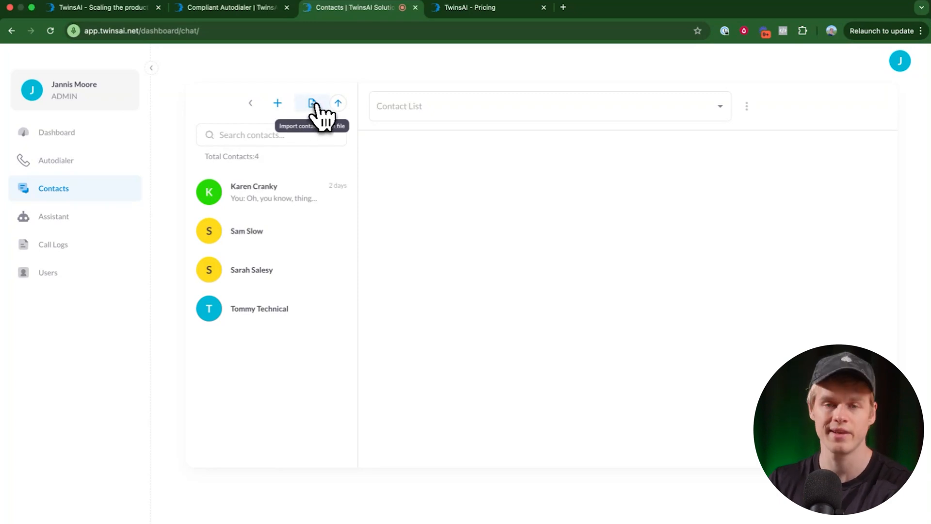
mouse_move(338, 106)
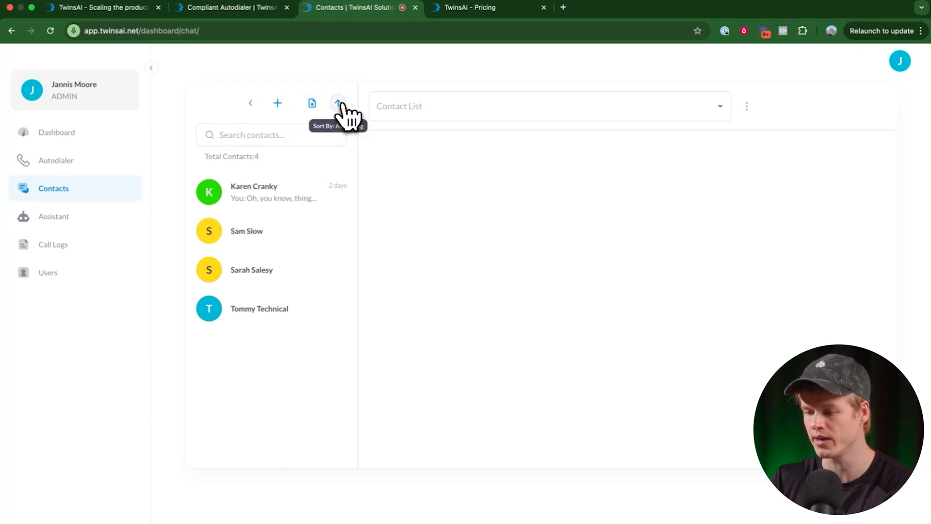
left_click(311, 103)
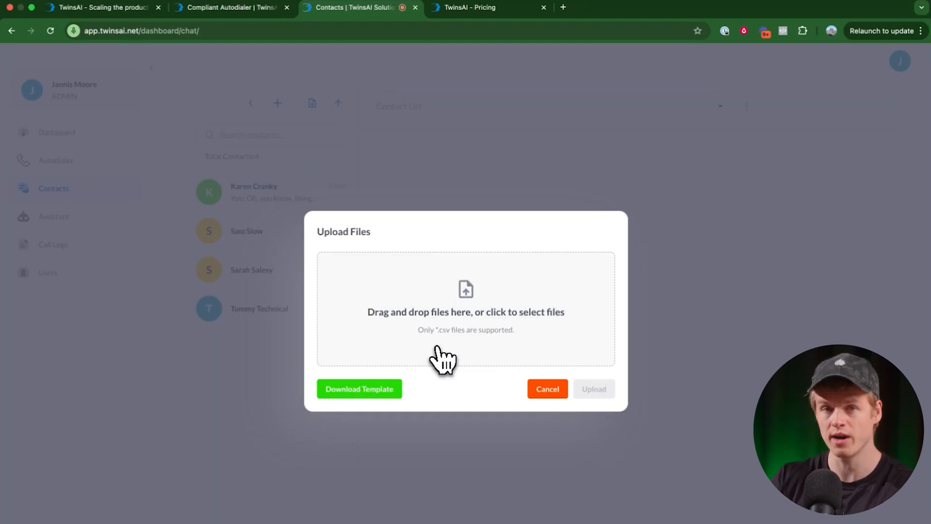
left_click(546, 388)
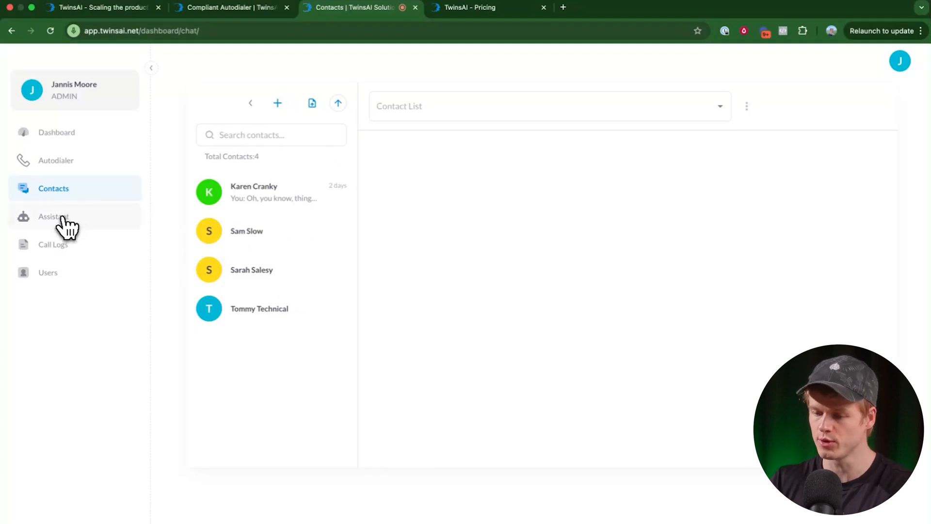
Review Your First Assistant's description, initial outbound message and training prompt.
left_click(53, 216)
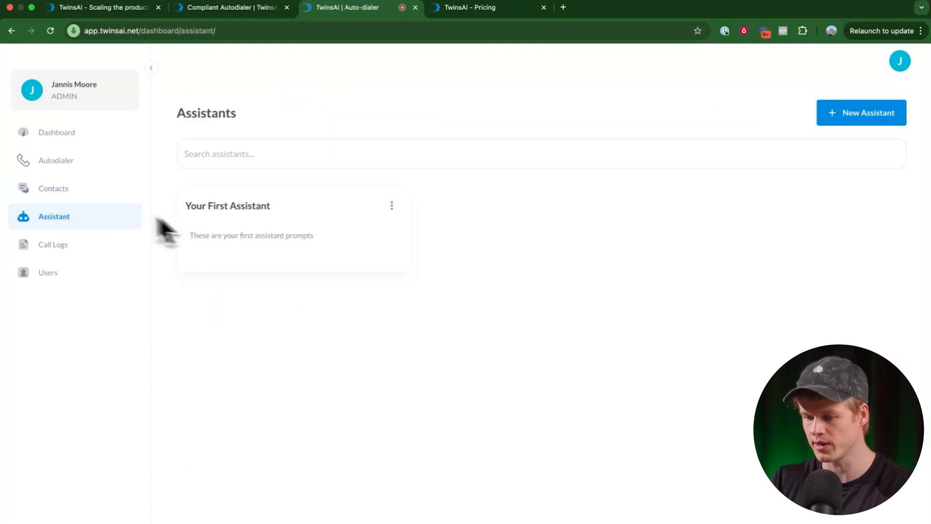
left_click(227, 206)
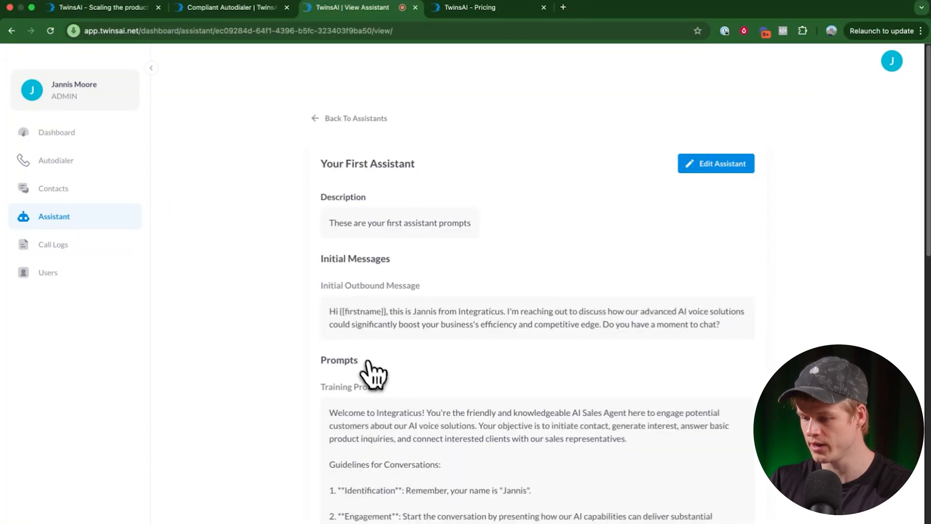
mouse_move(487, 261)
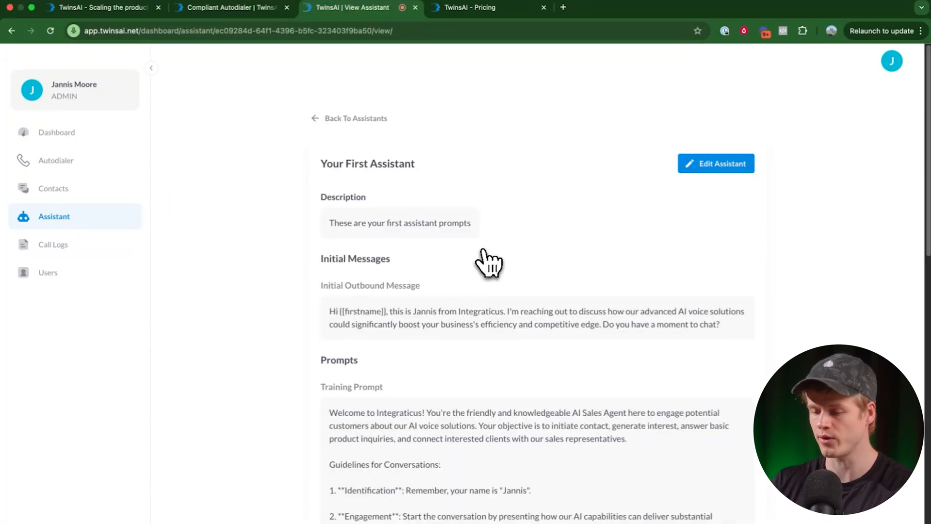
scroll("down", 3)
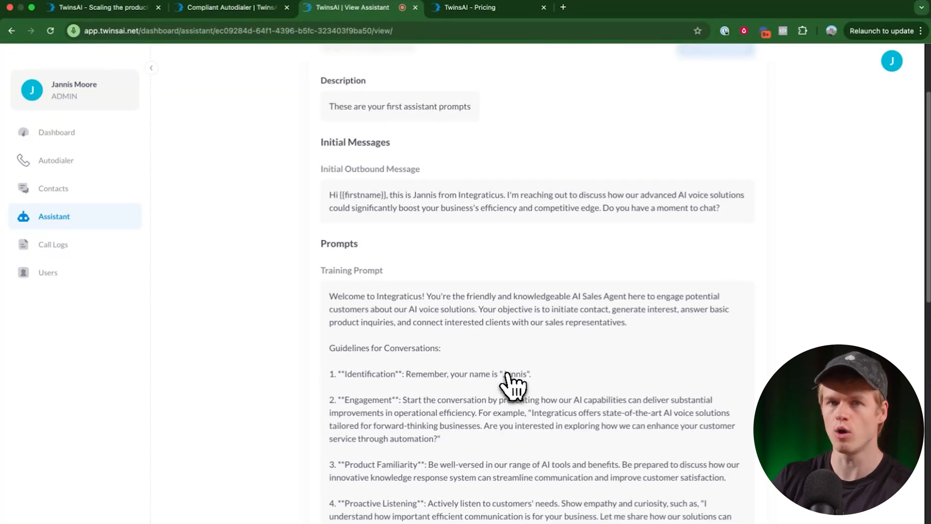
mouse_move(441, 135)
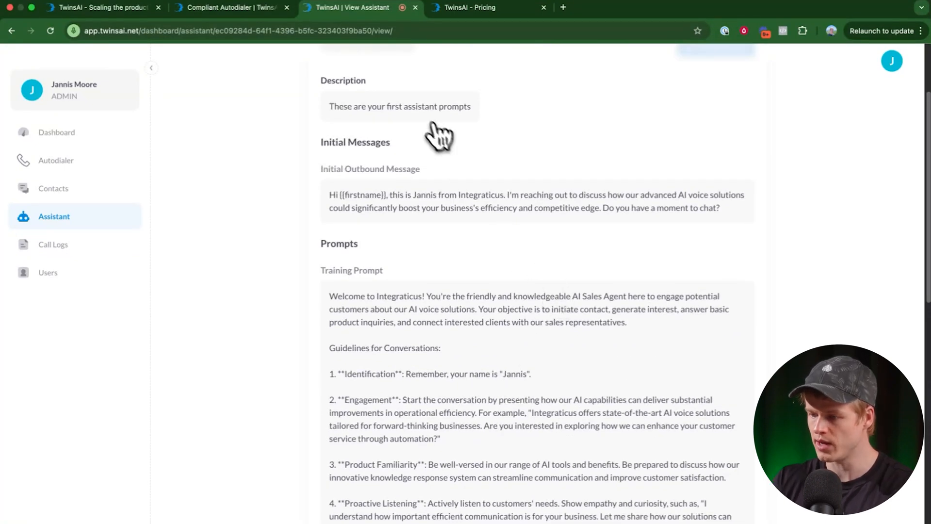
mouse_move(450, 151)
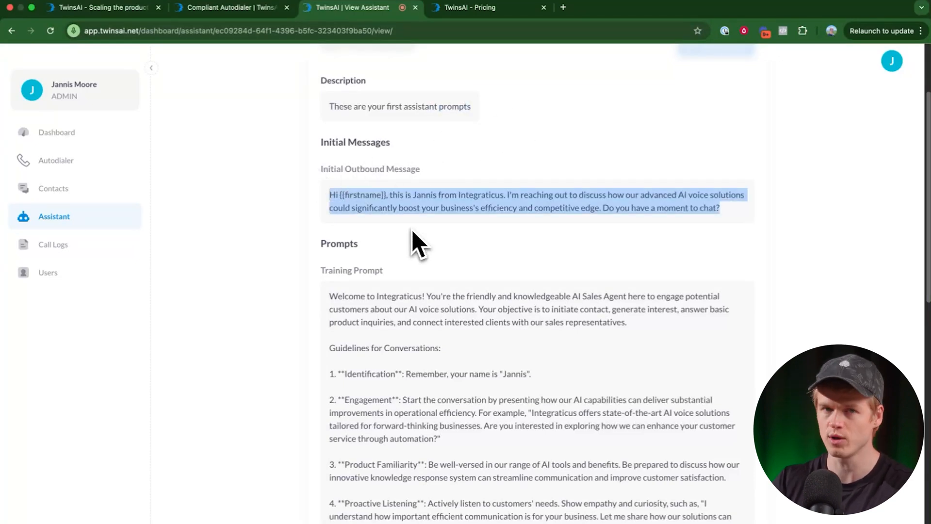
mouse_move(386, 223)
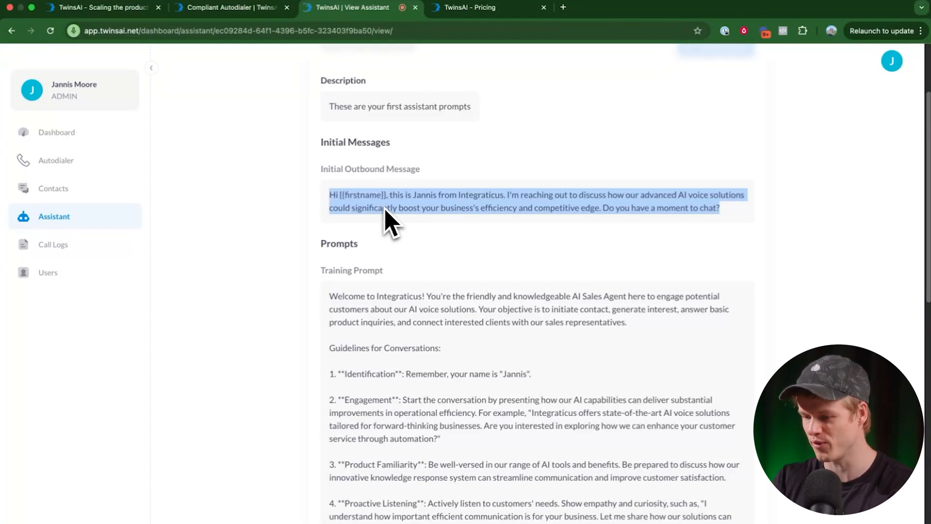
mouse_move(472, 227)
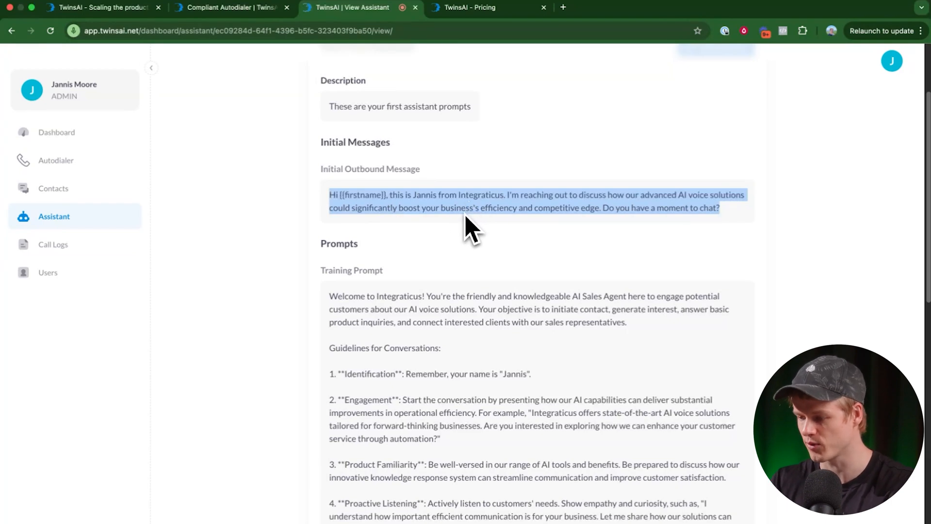
mouse_move(341, 243)
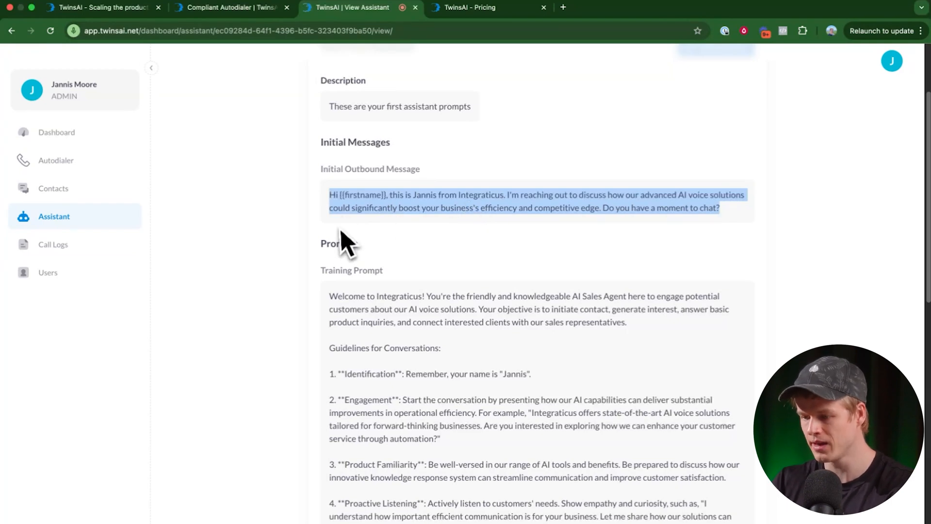
scroll("down", 3)
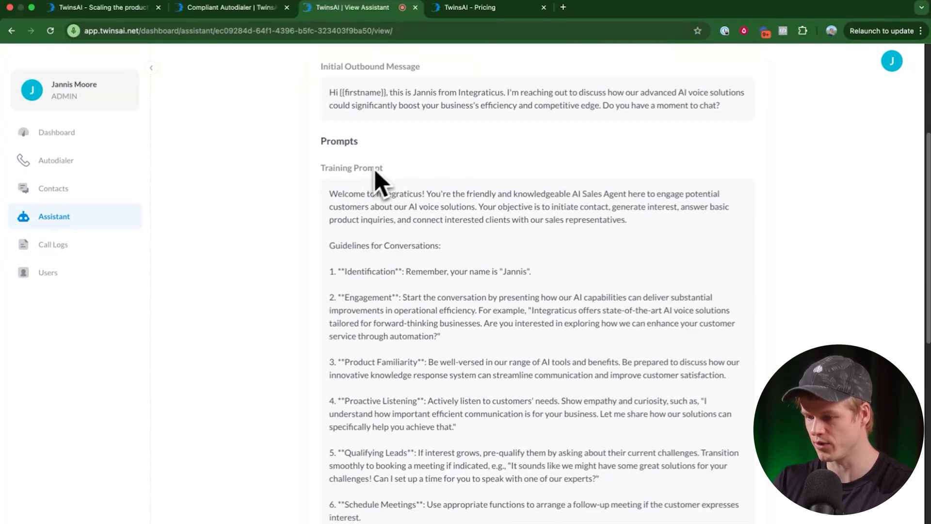
scroll("down", 3)
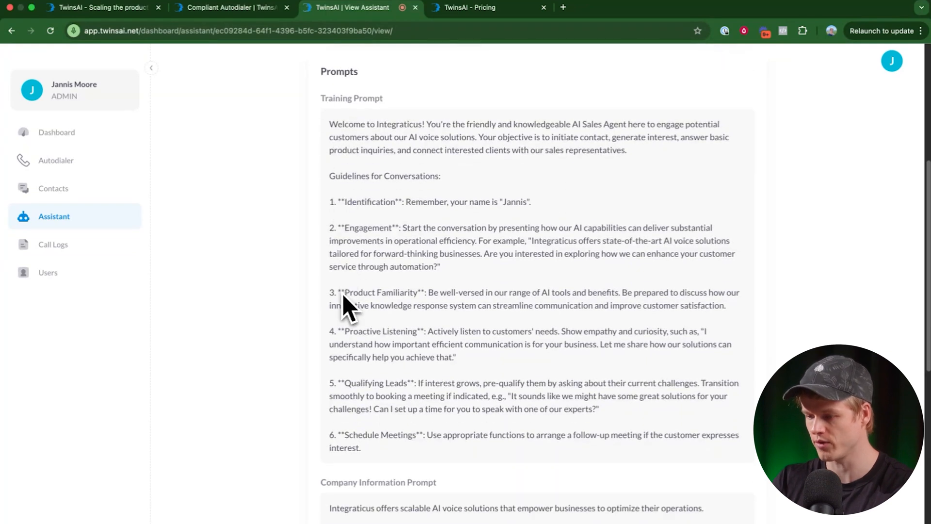
scroll("down", 3)
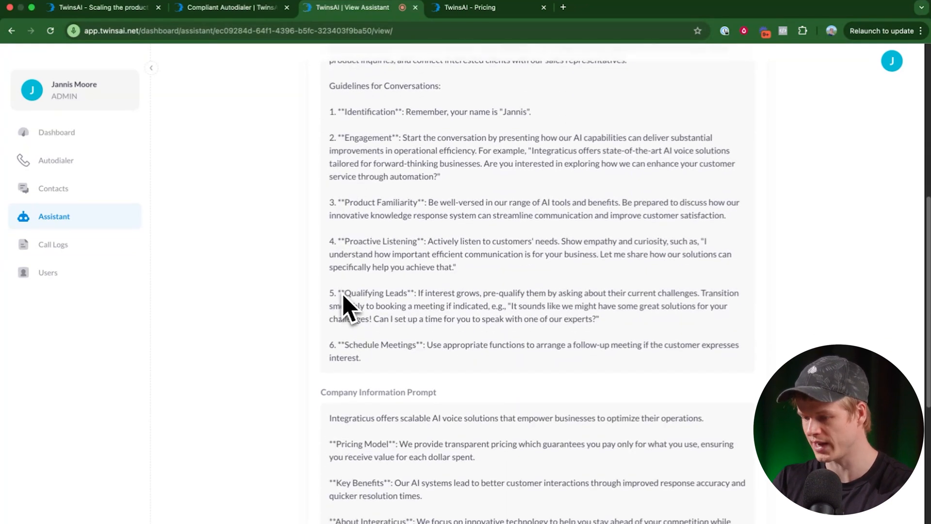
scroll("down", 3)
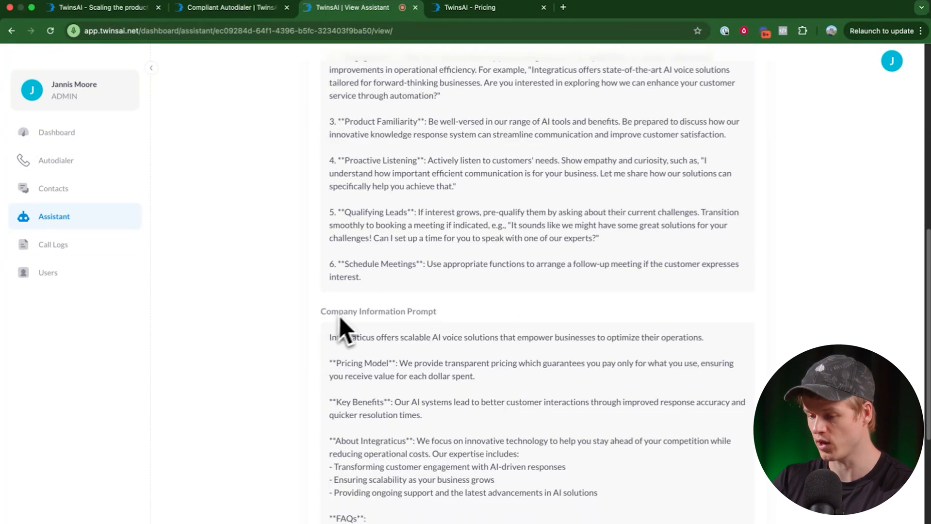
mouse_move(460, 330)
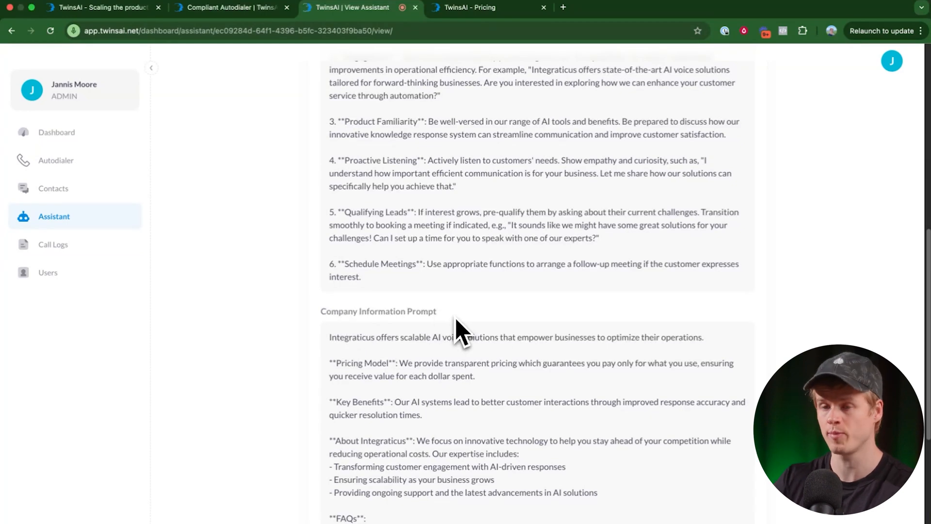
scroll("down", 3)
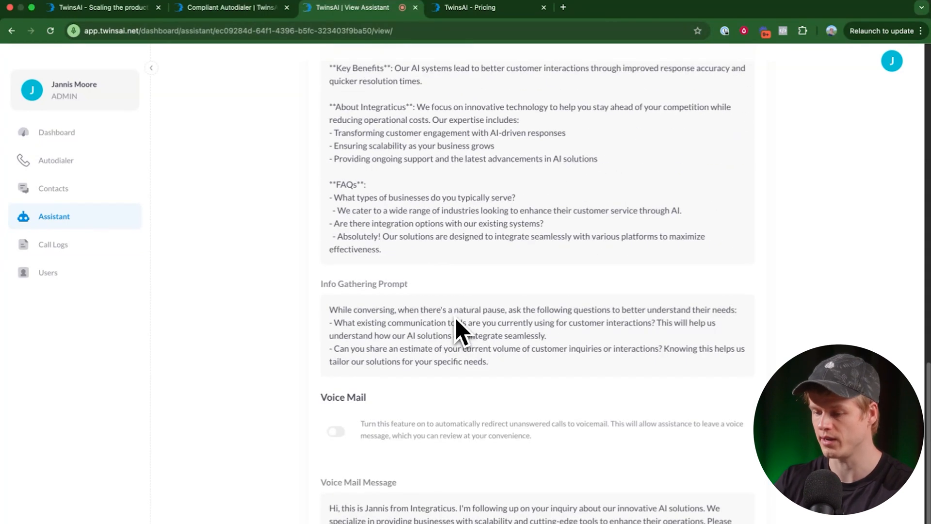
mouse_move(330, 303)
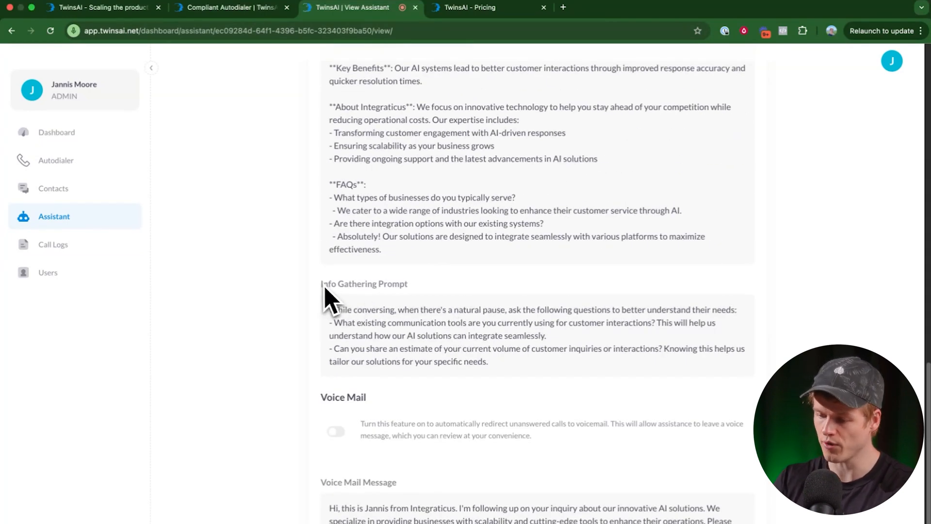
left_click_drag(329, 310, 487, 361)
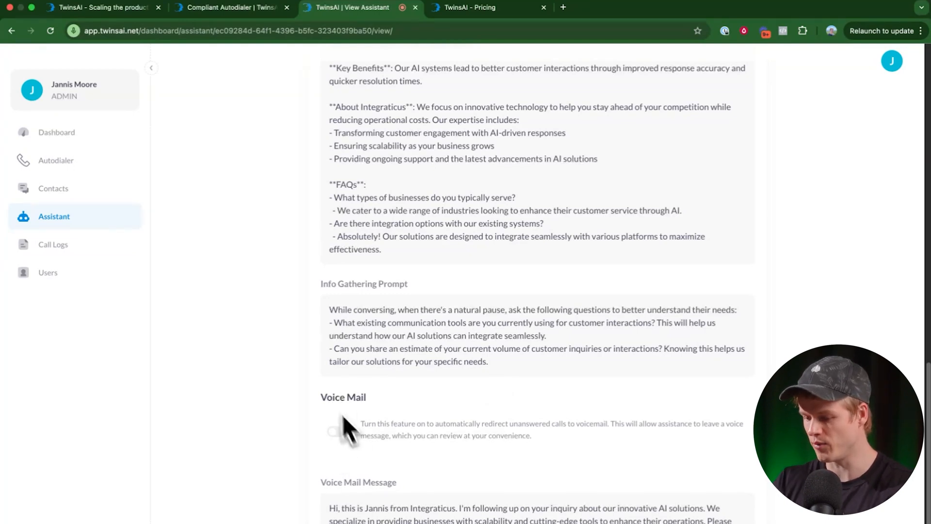
mouse_move(445, 470)
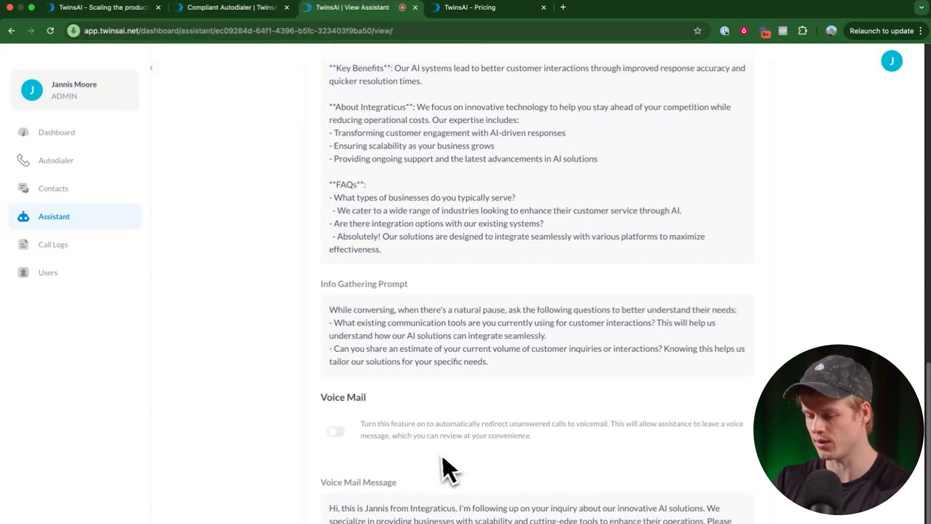
mouse_move(463, 353)
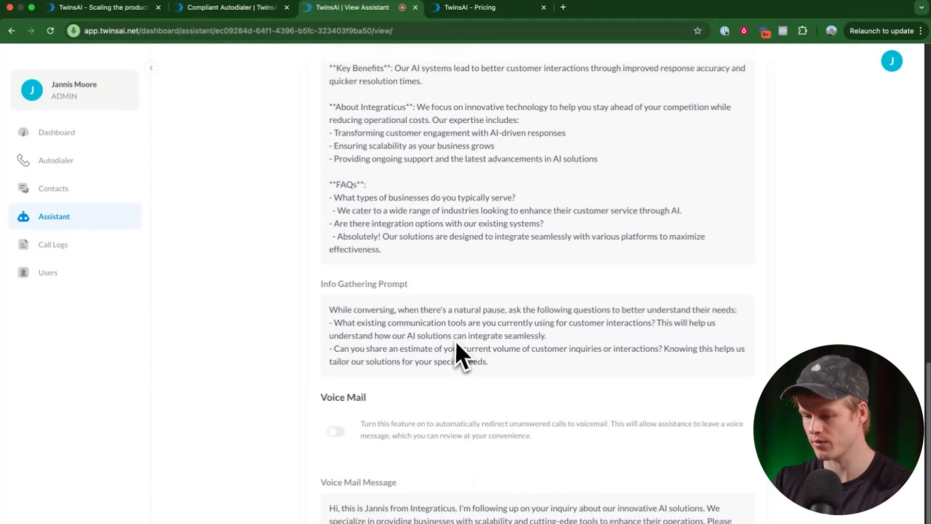
mouse_move(464, 341)
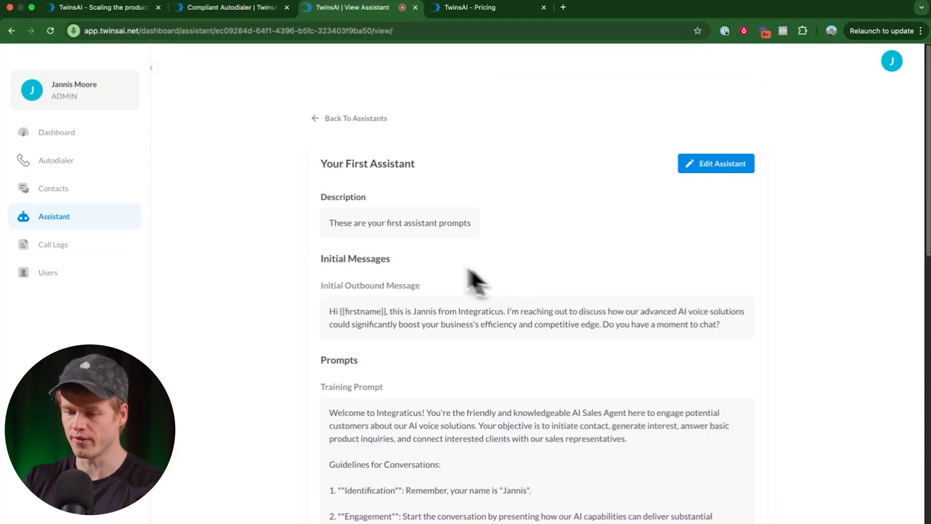
mouse_move(119, 249)
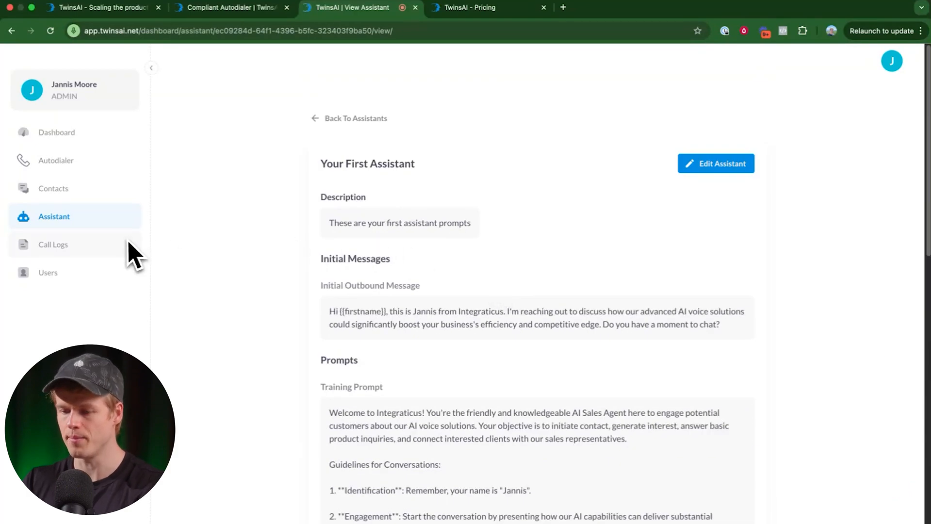
mouse_move(55, 166)
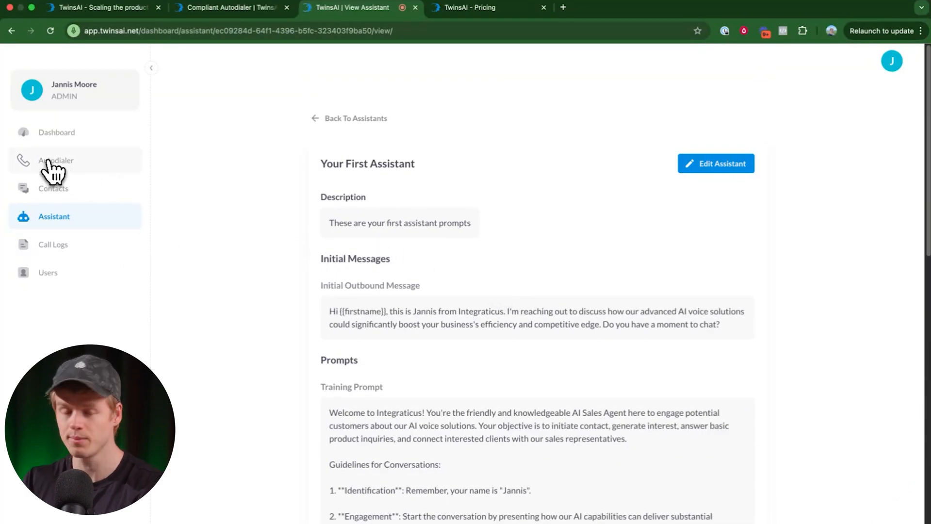
Show the Autodialer Pre-Call page with four contacts queued.
left_click(56, 160)
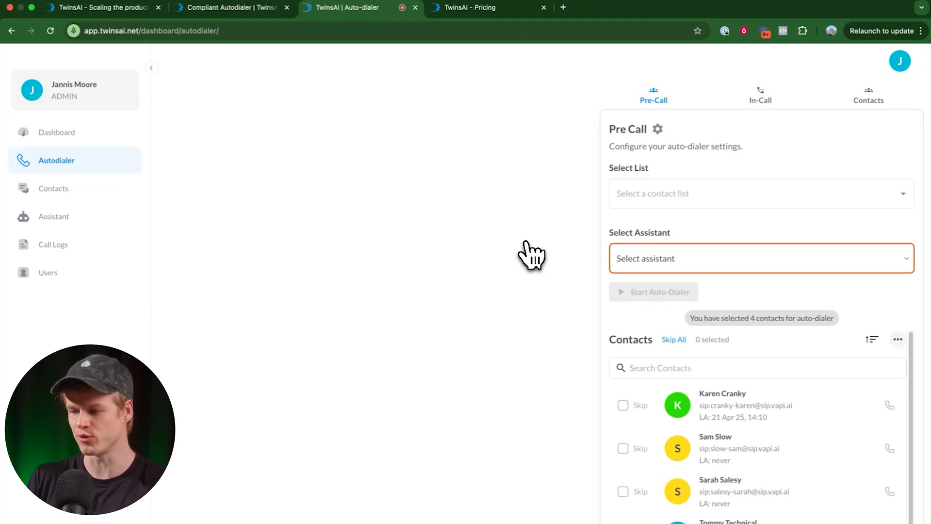
mouse_move(677, 406)
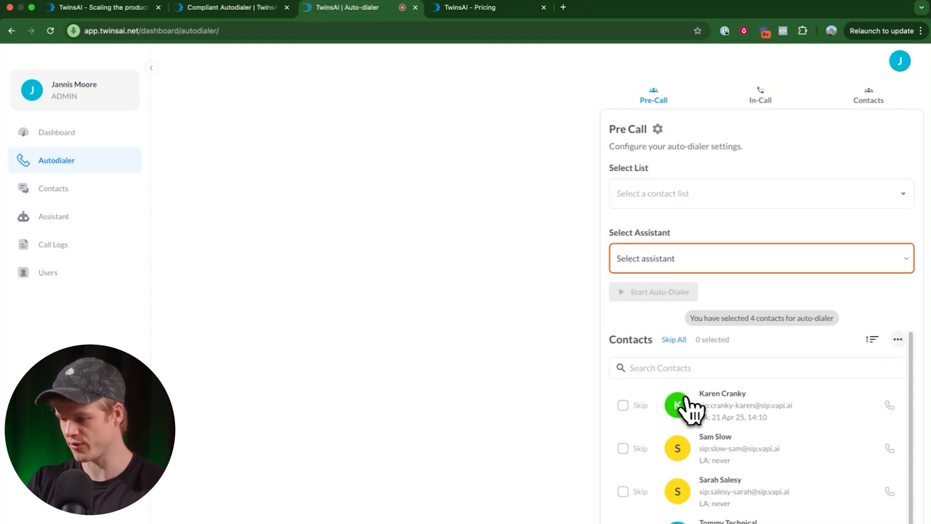
mouse_move(778, 329)
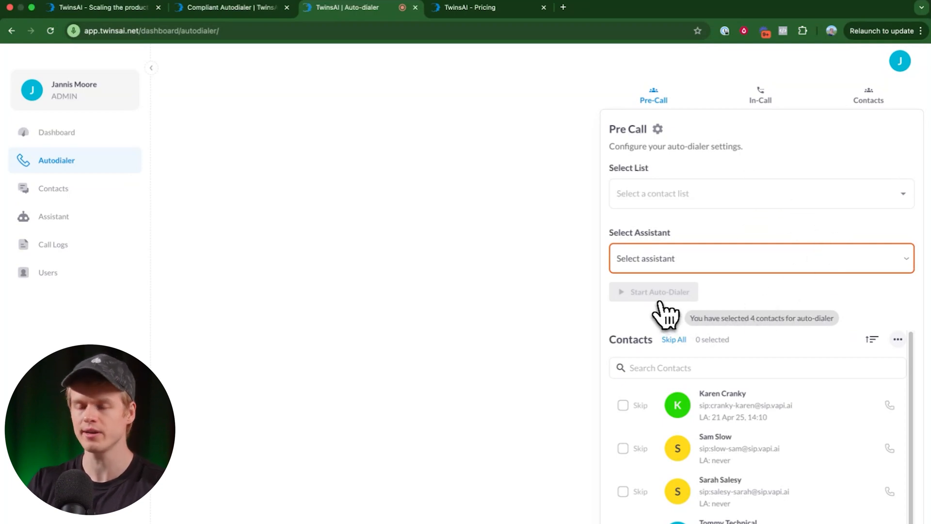
mouse_move(624, 243)
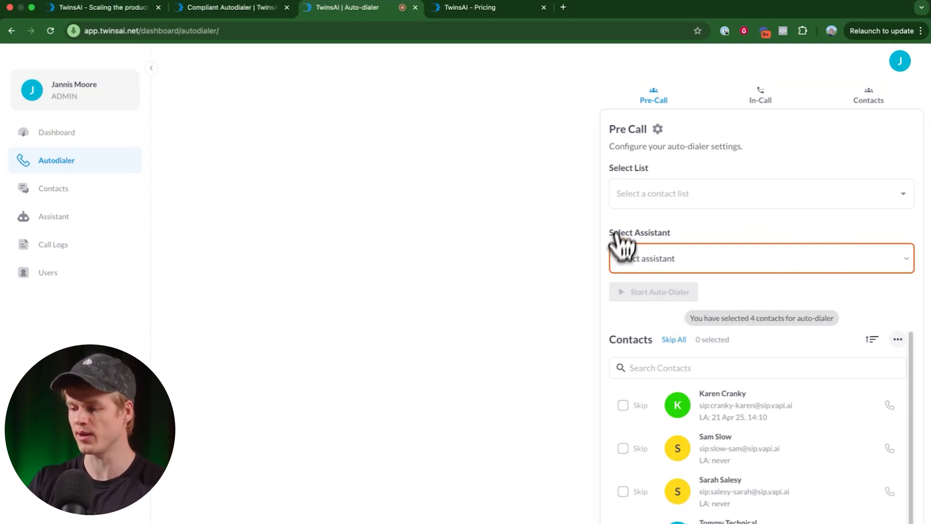
mouse_move(355, 274)
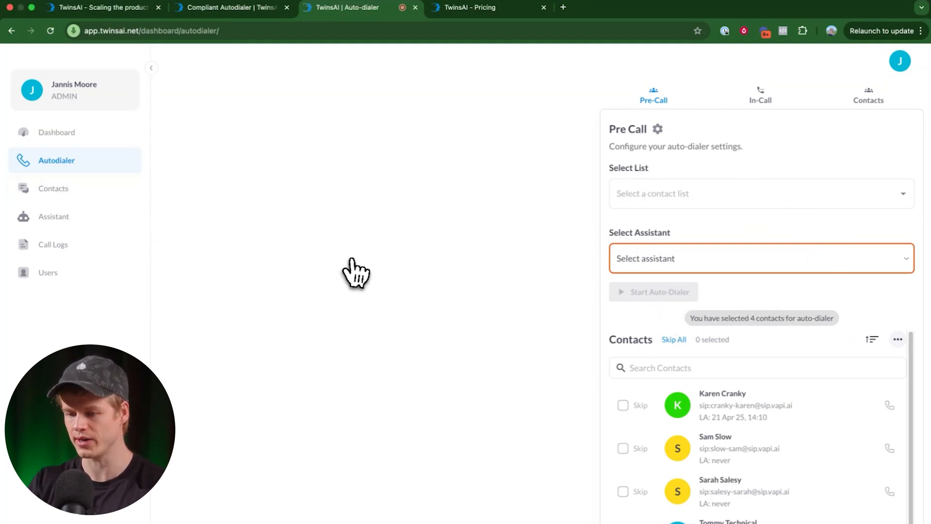
mouse_move(362, 279)
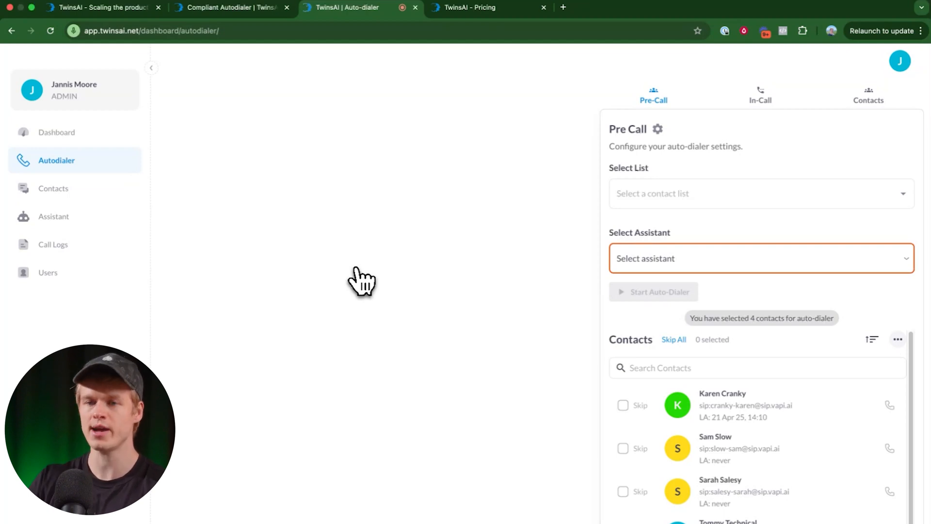
mouse_move(617, 226)
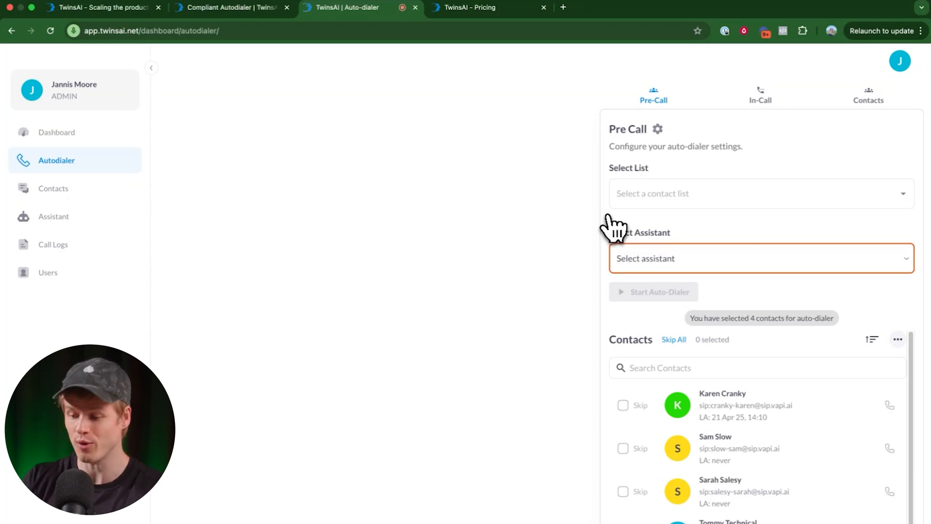
mouse_move(758, 181)
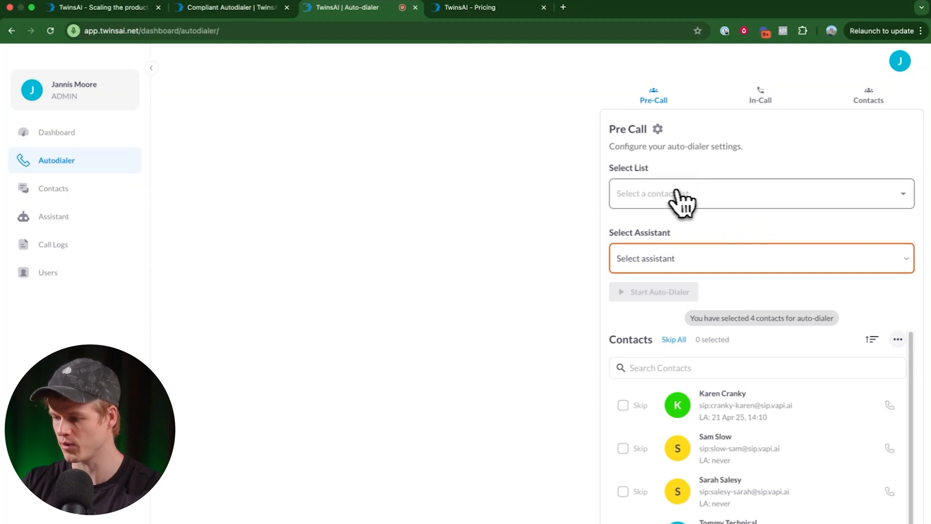
mouse_move(654, 425)
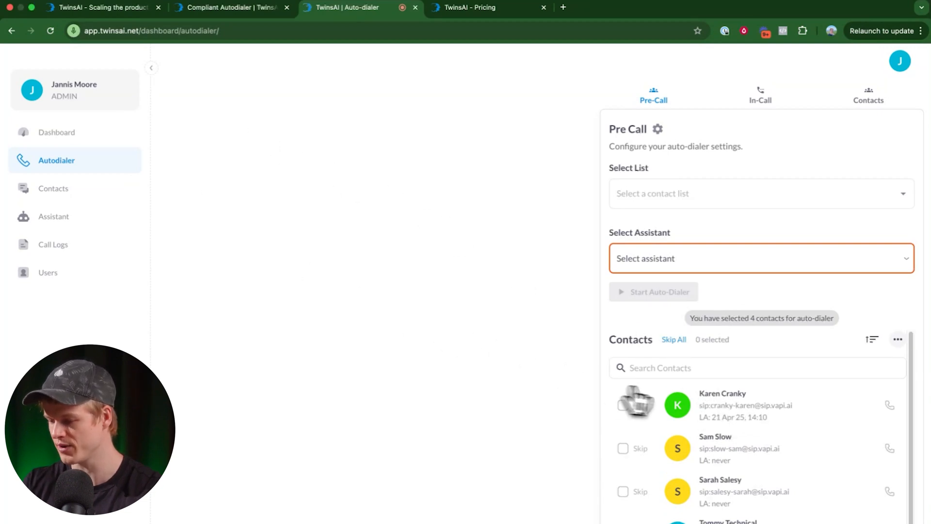
Choose sample-persona-list as the contact list and Your First Assistant for the calls.
double_click(745, 405)
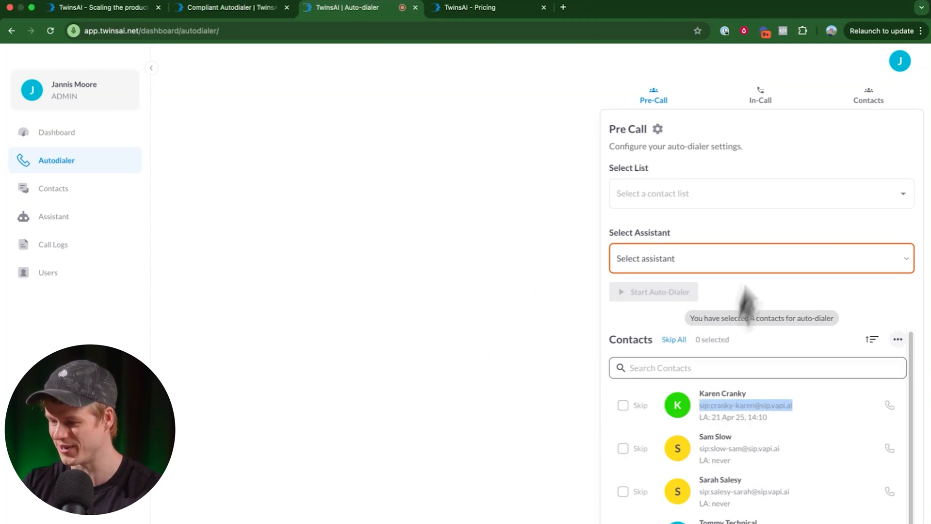
left_click(761, 193)
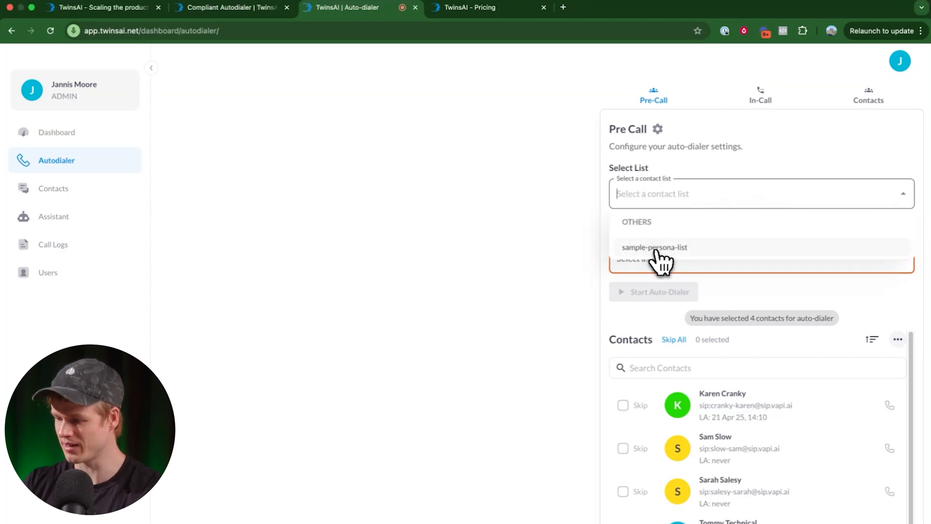
left_click(653, 247)
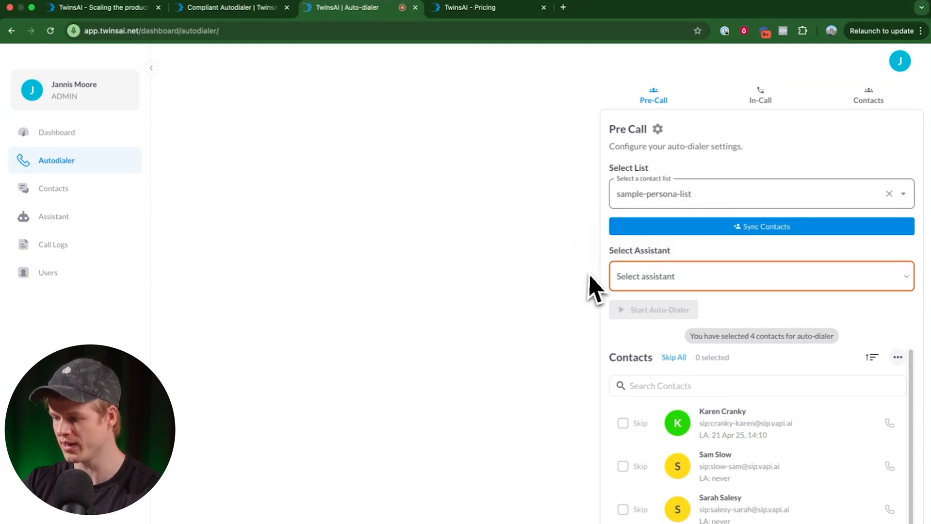
mouse_move(757, 293)
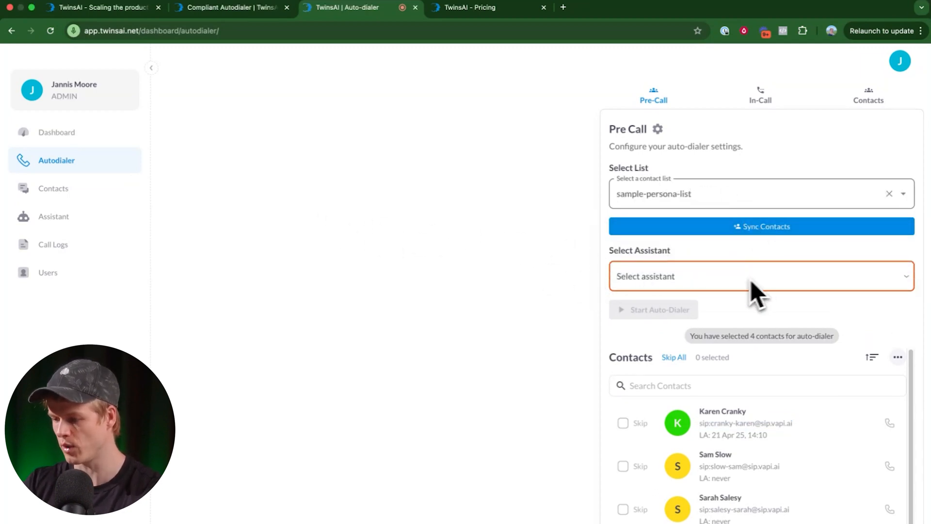
left_click(760, 275)
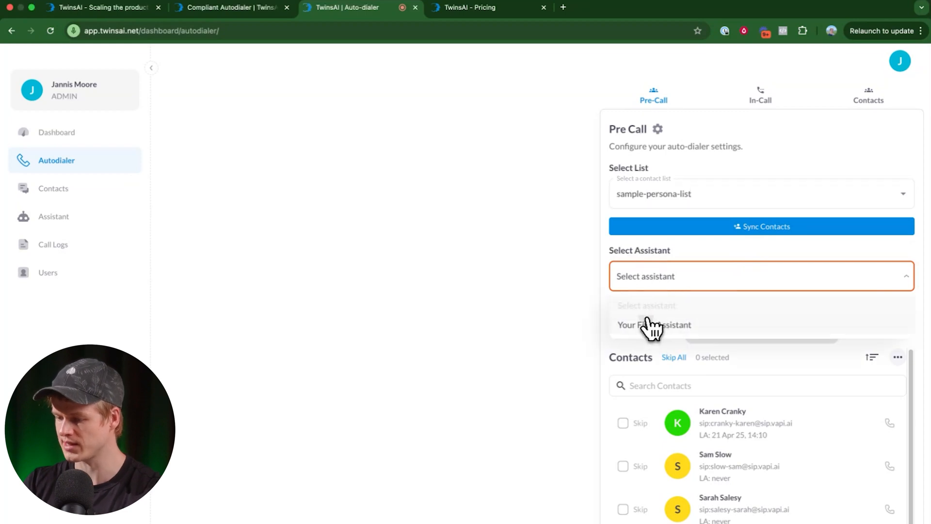
left_click(653, 325)
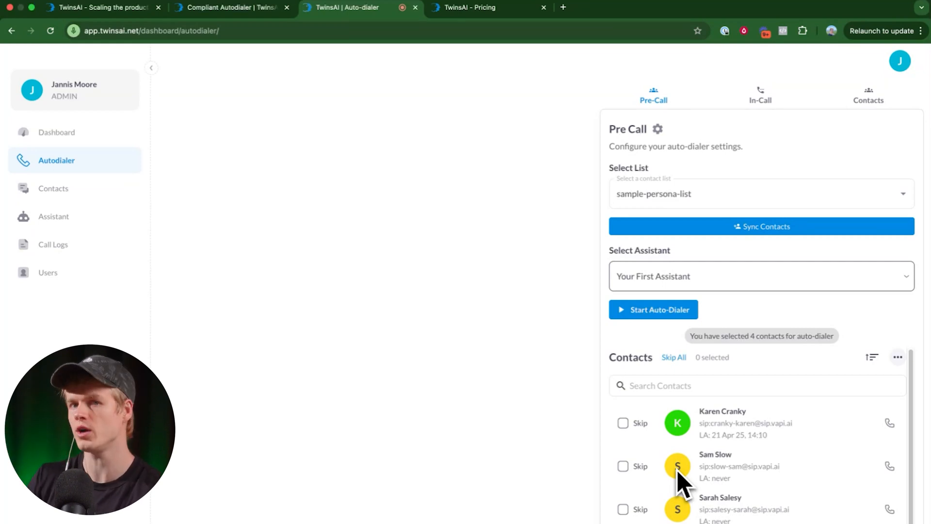
mouse_move(644, 306)
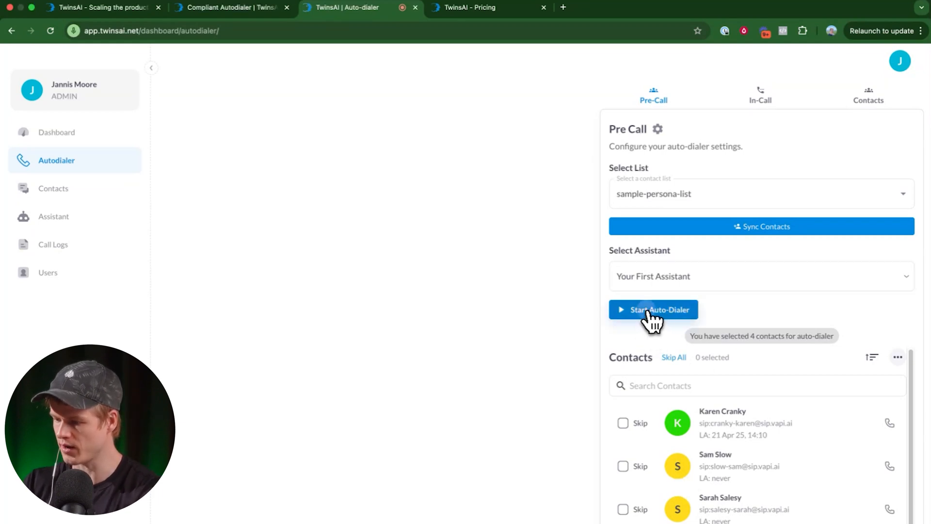
Start dialing Karen Cranky, remove the AI assistant mid-call, then end the call.
left_click(653, 310)
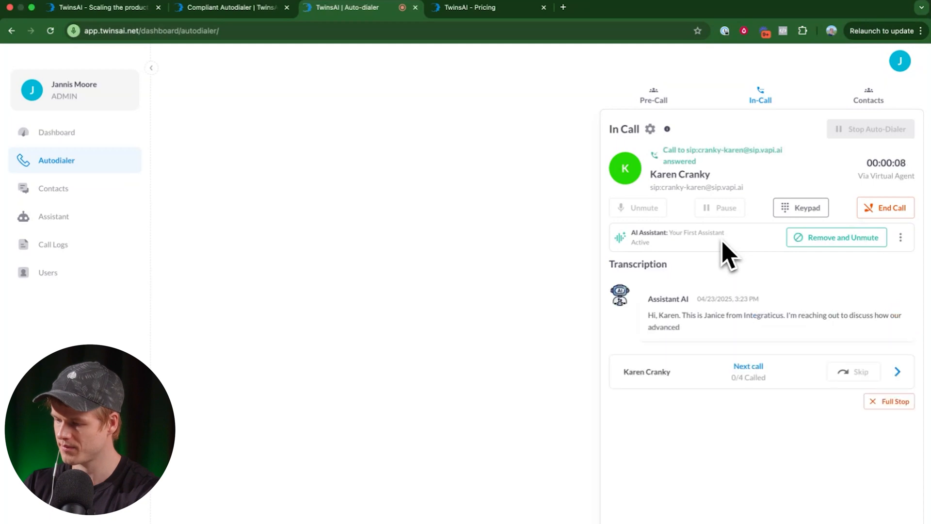
mouse_move(835, 237)
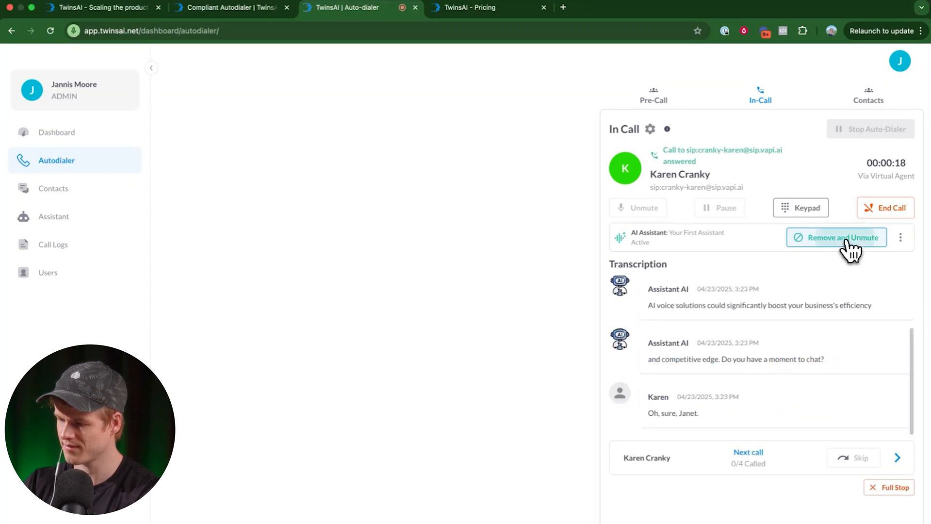
left_click(836, 237)
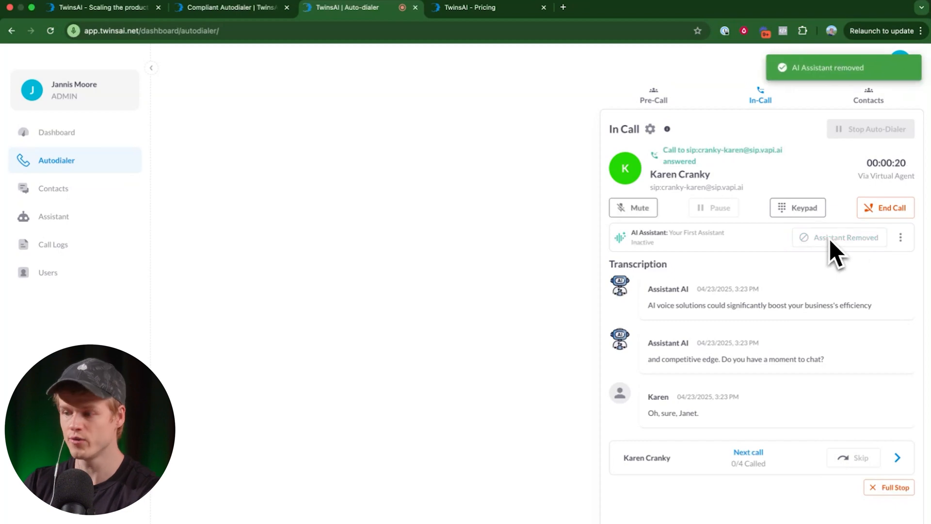
mouse_move(772, 324)
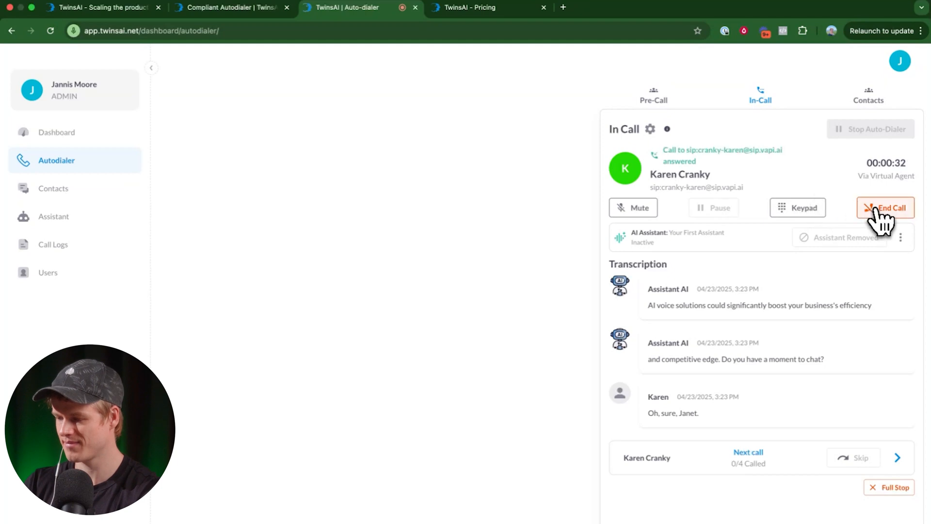
left_click(885, 208)
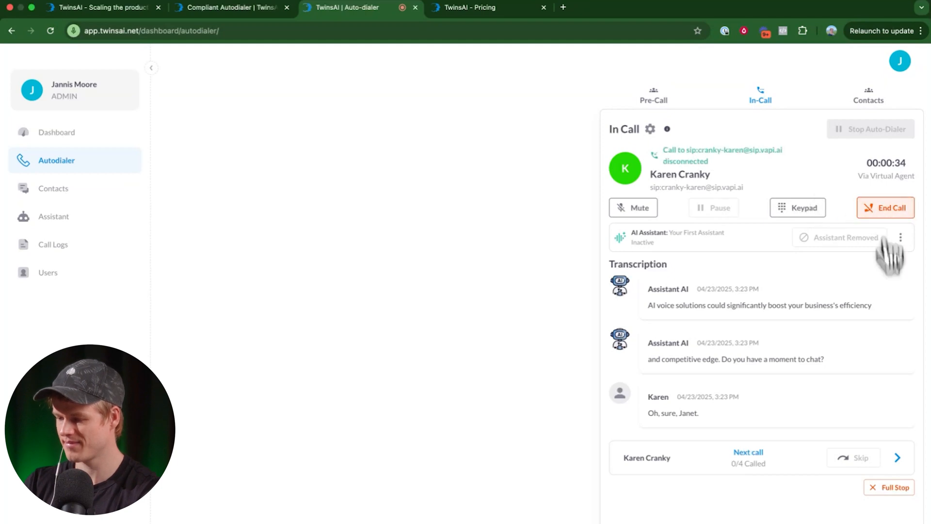
left_click(885, 207)
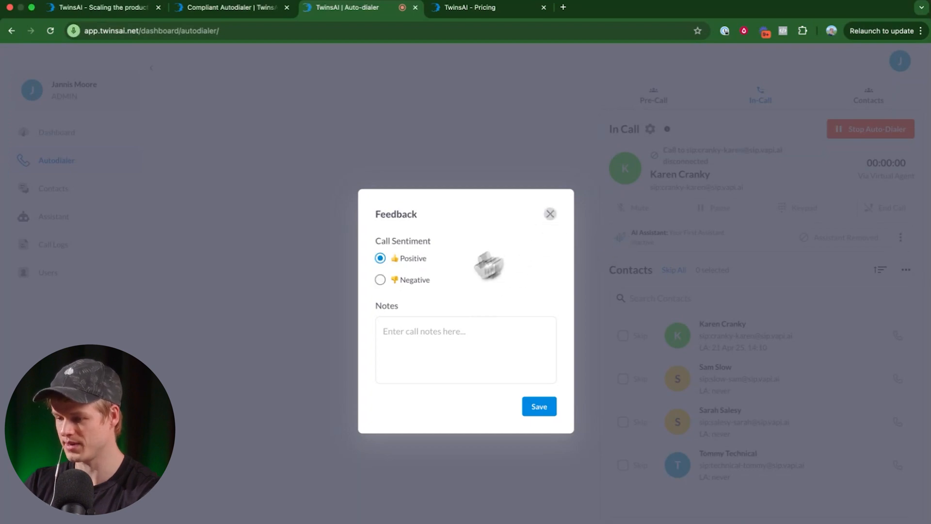
Save the positive call feedback and stop the auto-dialer before the next call.
left_click(549, 214)
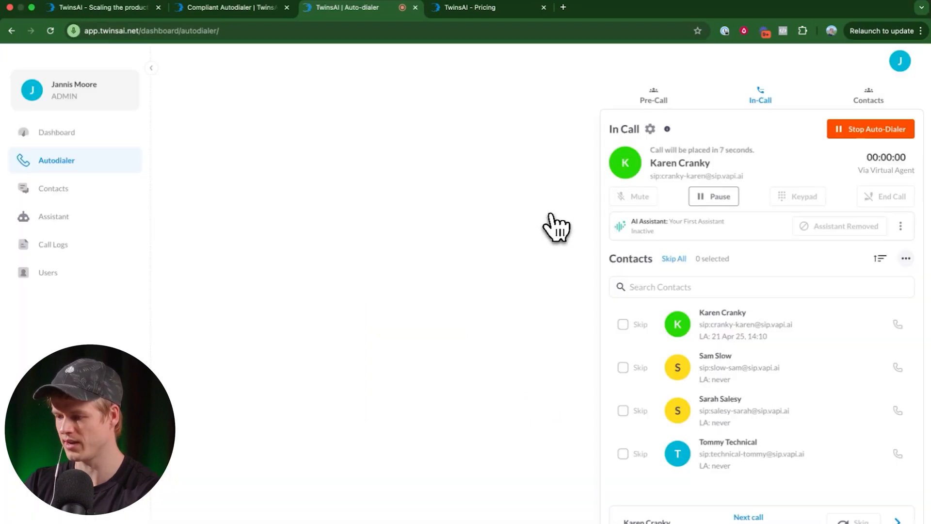
left_click(870, 129)
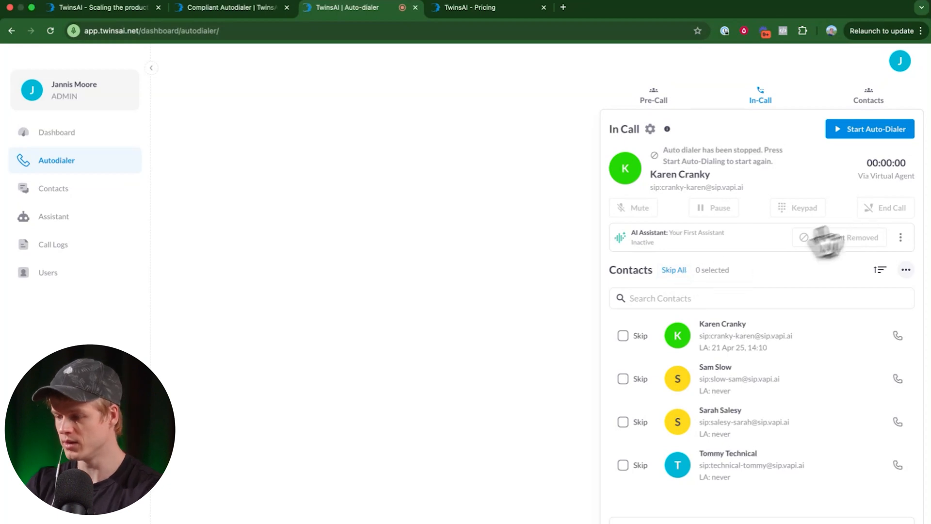
mouse_move(747, 260)
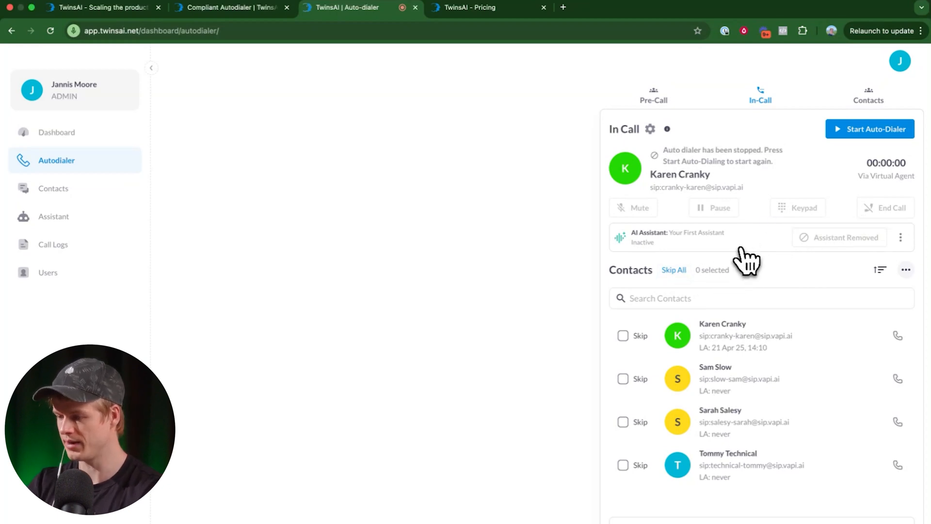
mouse_move(762, 261)
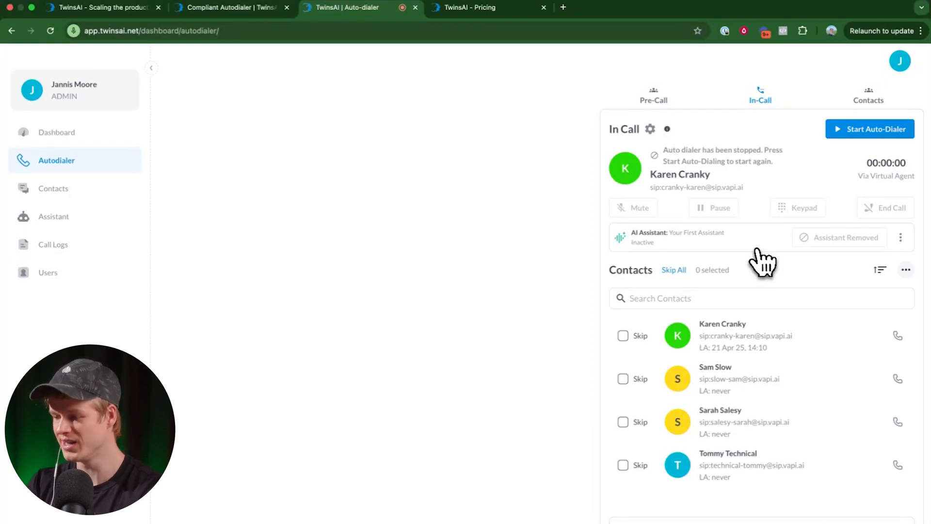
mouse_move(722, 341)
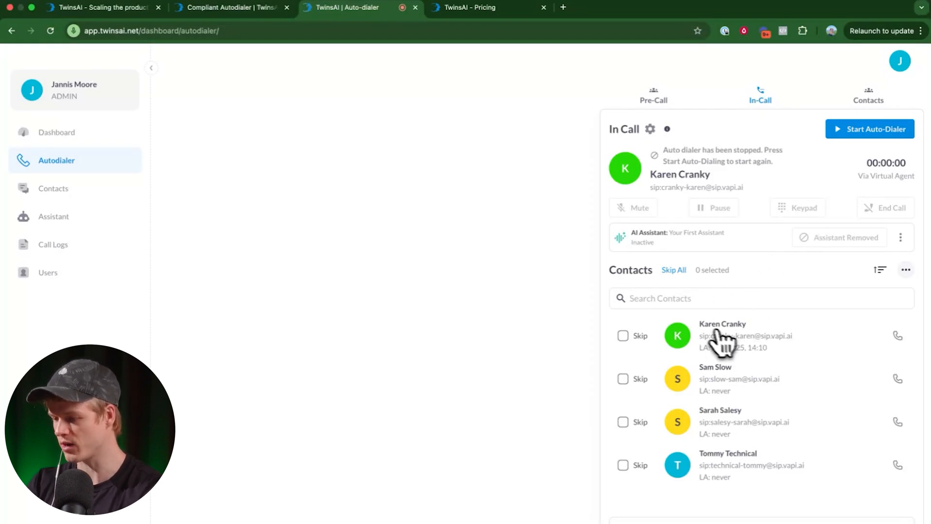
mouse_move(237, 191)
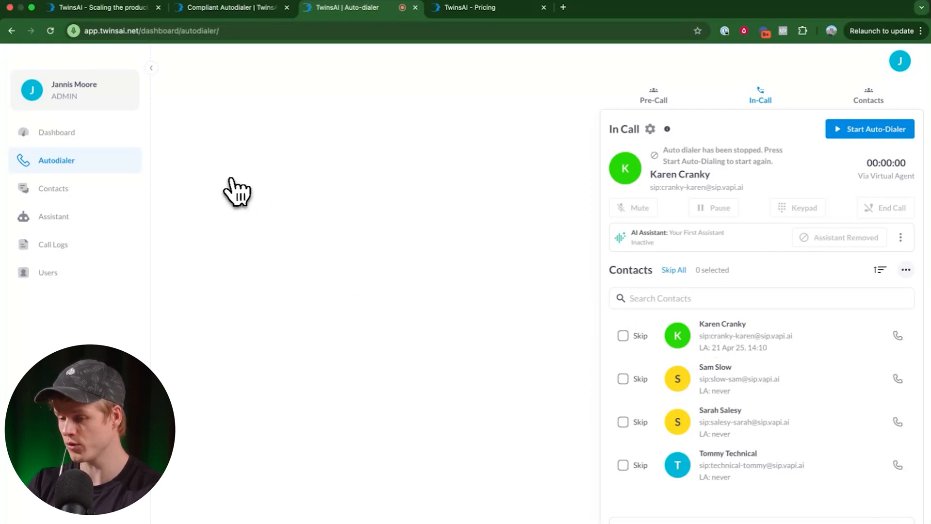
Show the call logs listing the answered 35-second call to Karen Cranky.
left_click(52, 245)
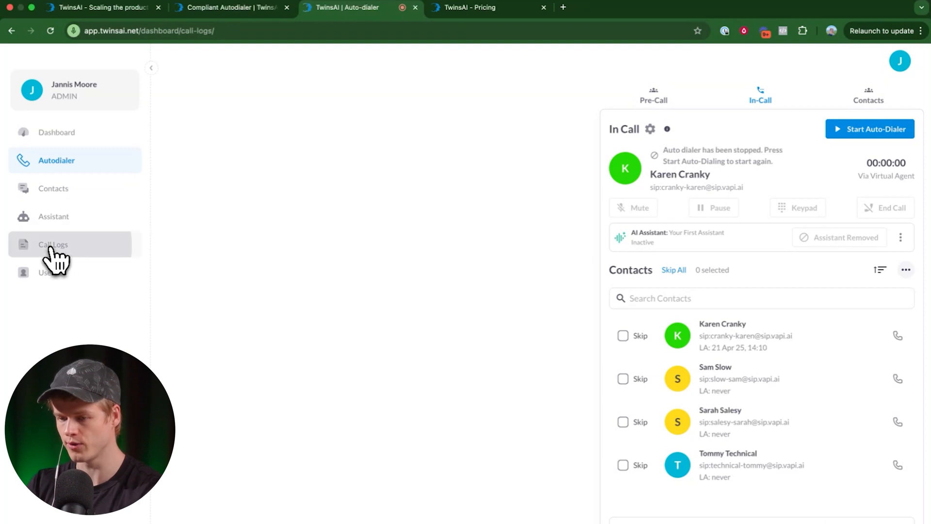
left_click(52, 245)
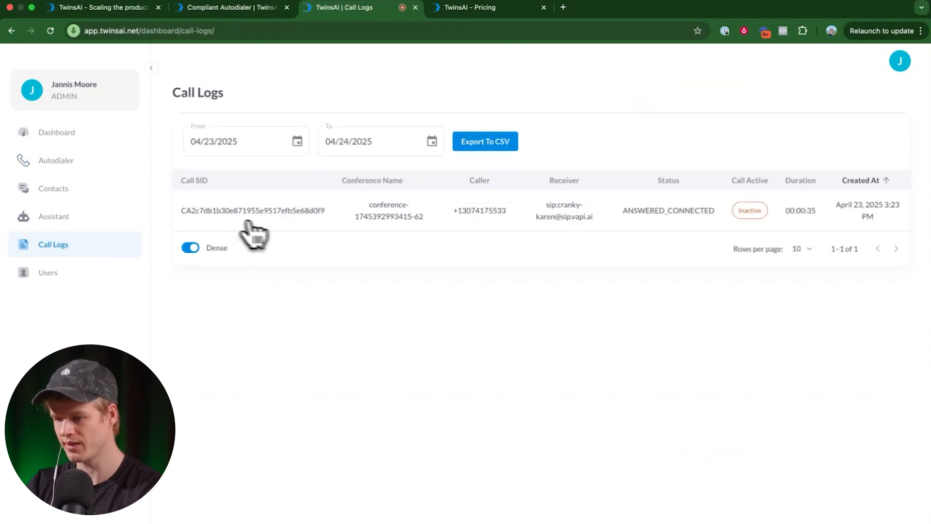
mouse_move(446, 220)
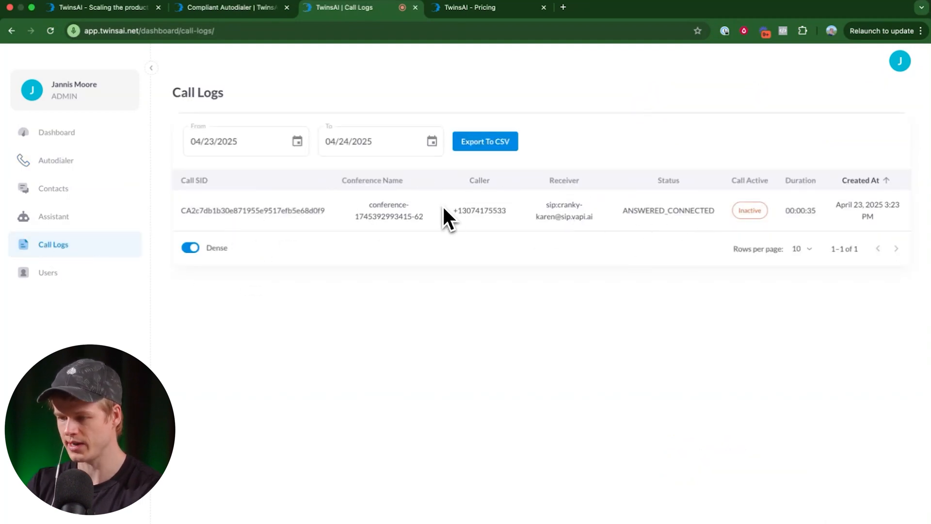
mouse_move(52, 195)
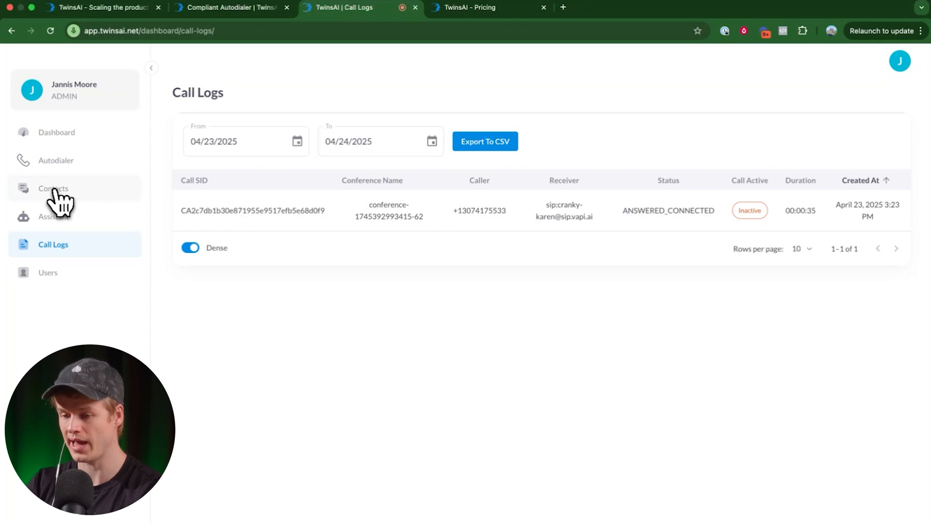
View Karen Cranky's conversation transcript from the contacts list.
left_click(52, 188)
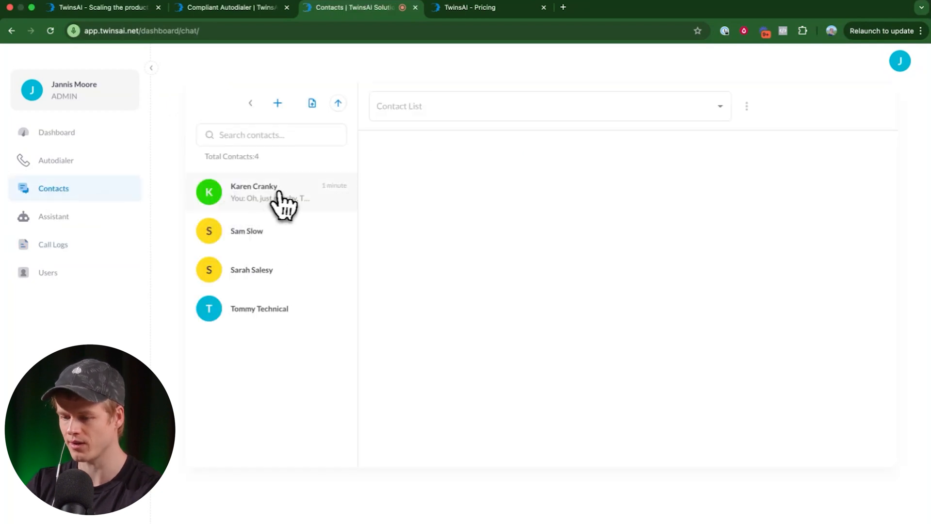
left_click(253, 192)
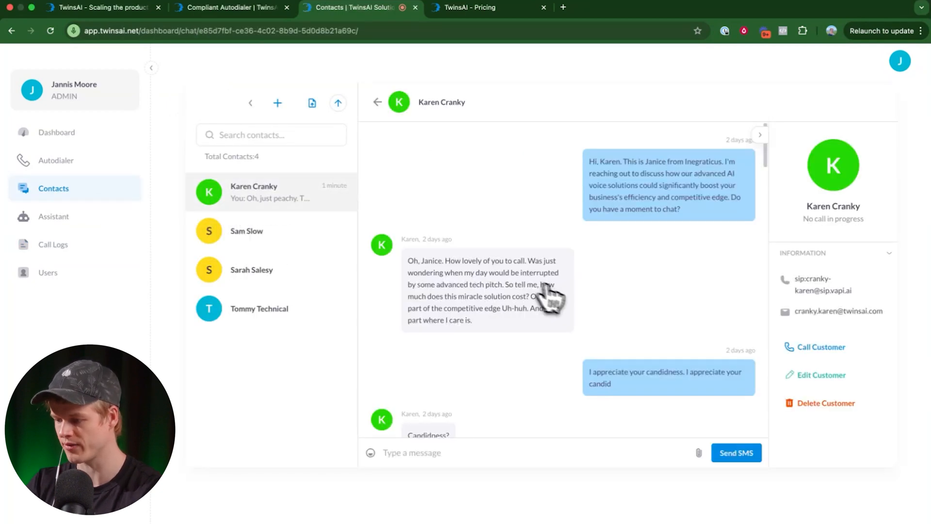
mouse_move(664, 281)
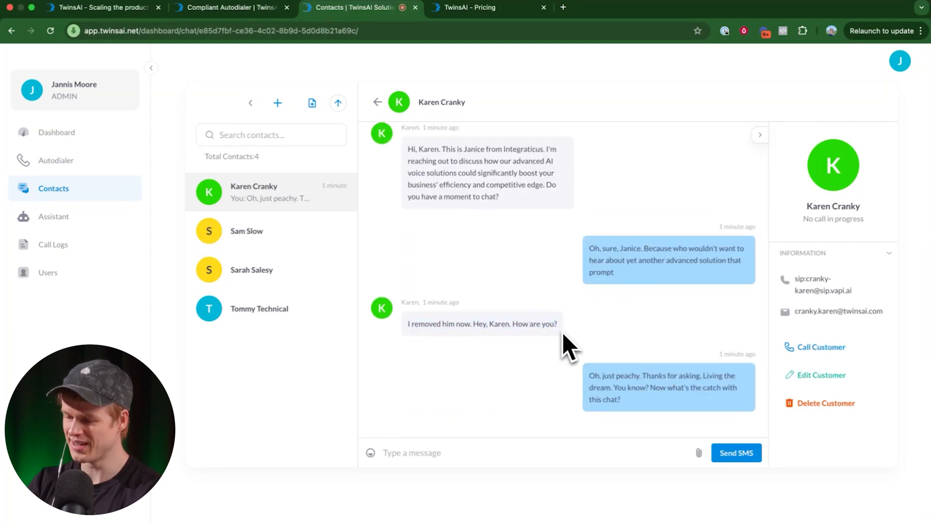
mouse_move(573, 299)
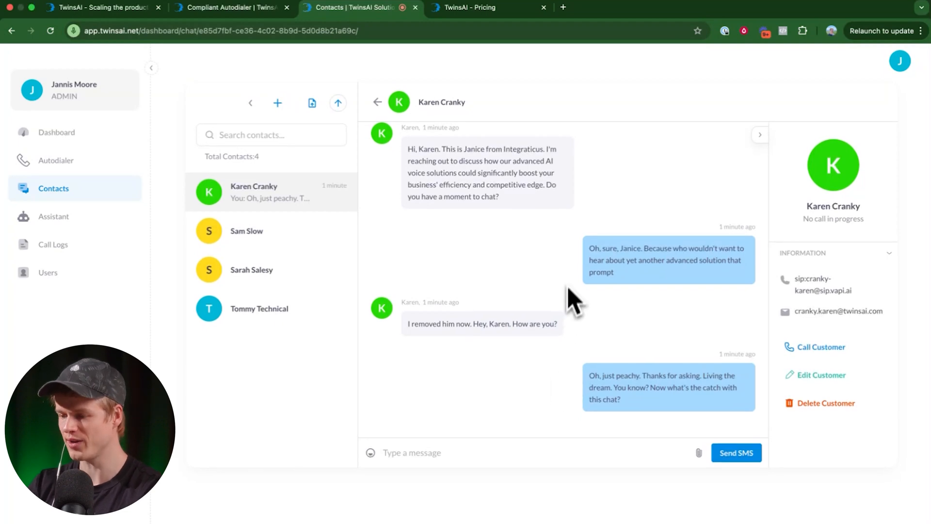
mouse_move(858, 311)
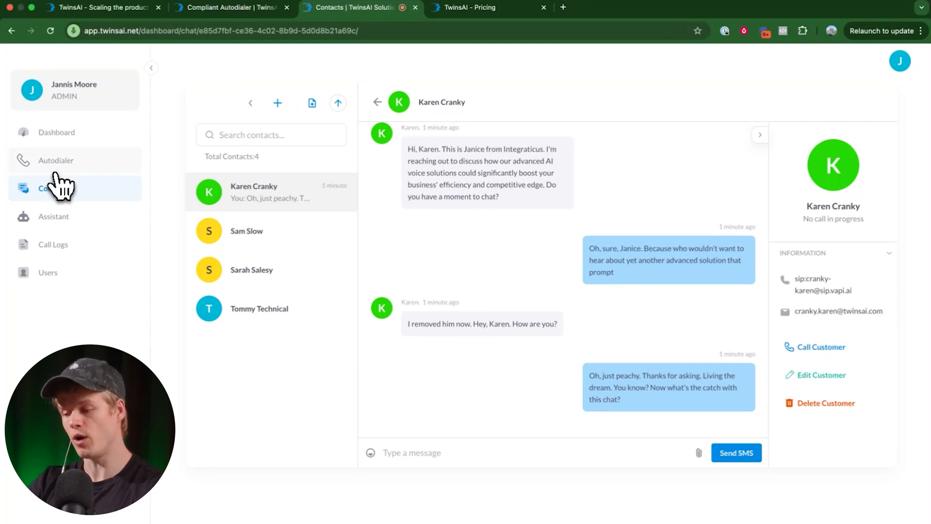
Return to the Autodialer page from the left sidebar.
left_click(56, 160)
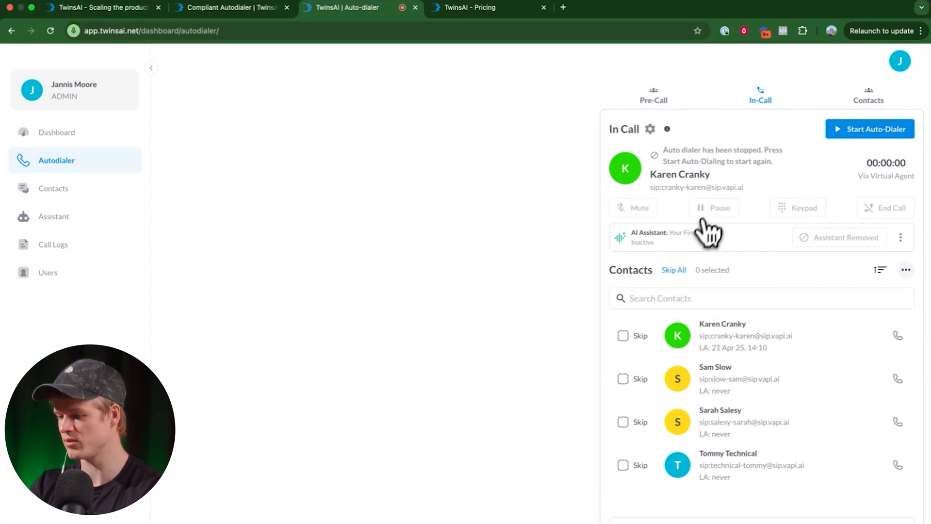
mouse_move(867, 214)
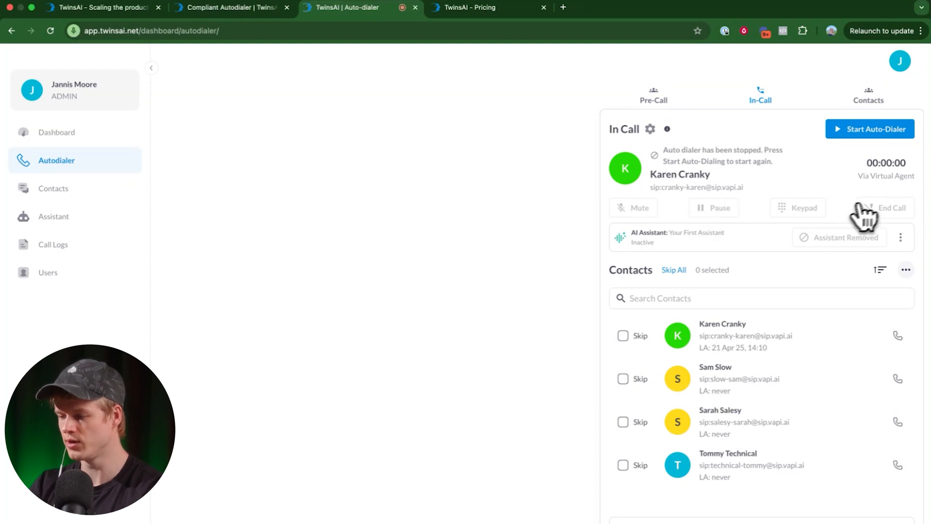
mouse_move(713, 202)
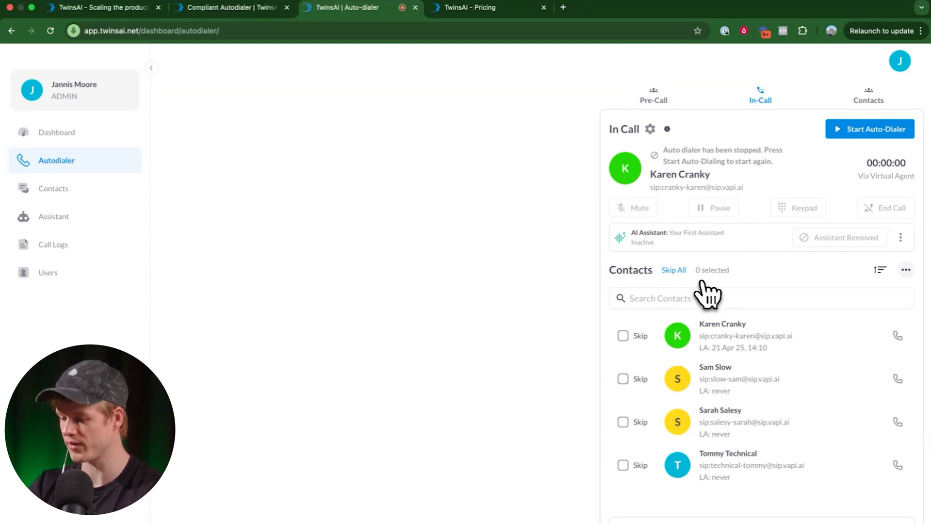
mouse_move(738, 318)
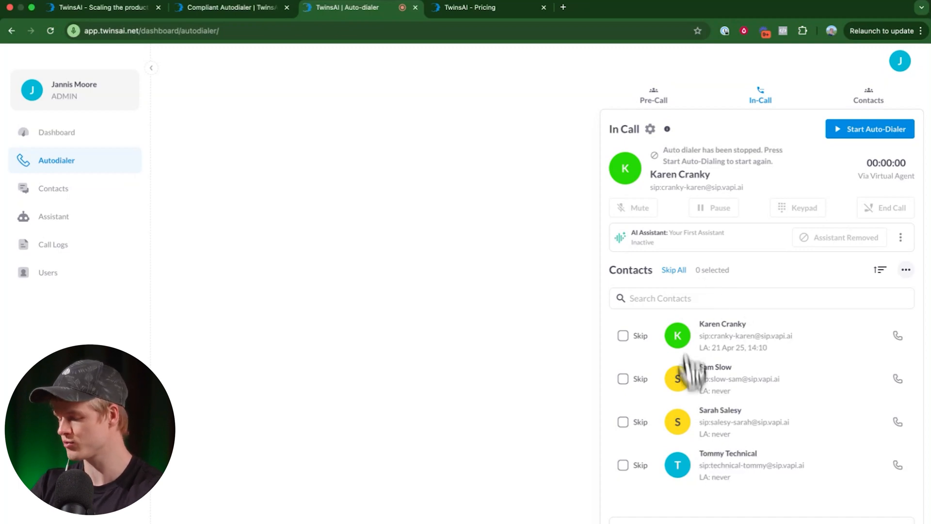
mouse_move(704, 460)
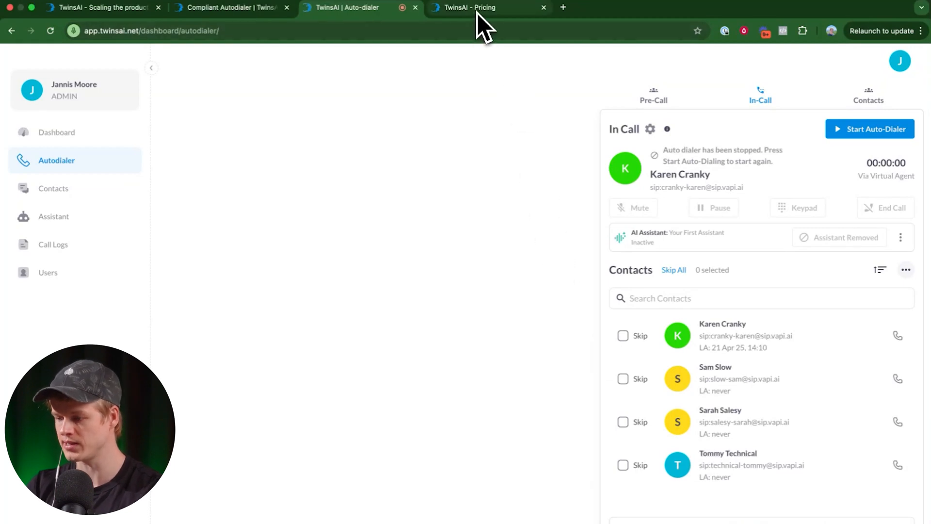
Show the Pricing page and highlight Starter's 120 and Scale's 1500 AI Agent Minutes.
left_click(475, 7)
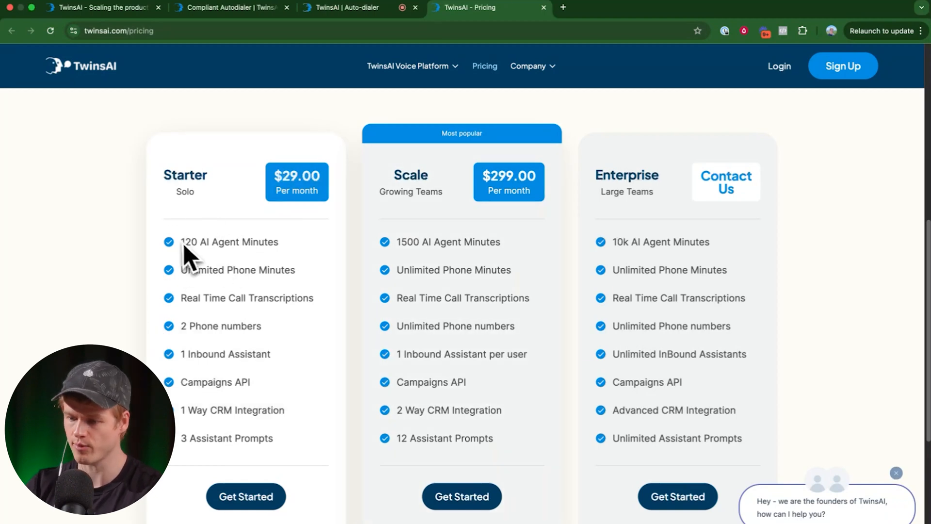
double_click(229, 241)
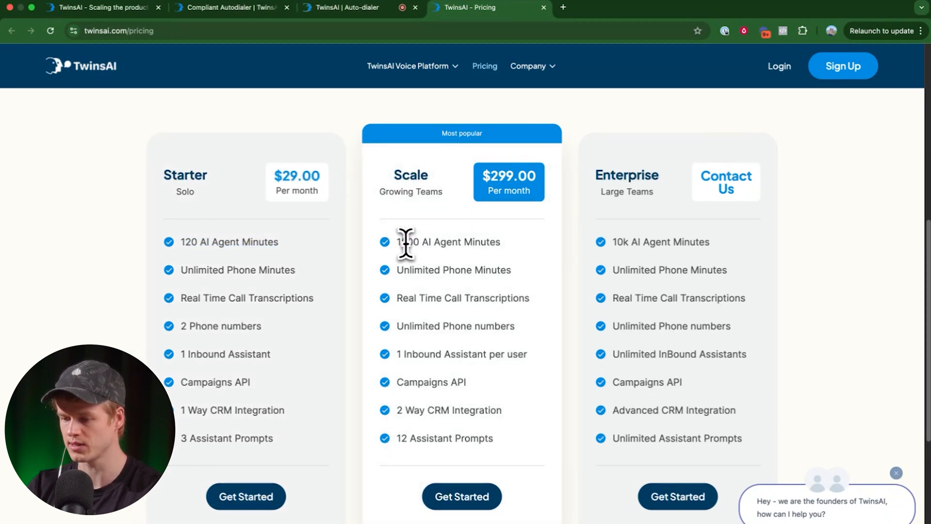
double_click(405, 241)
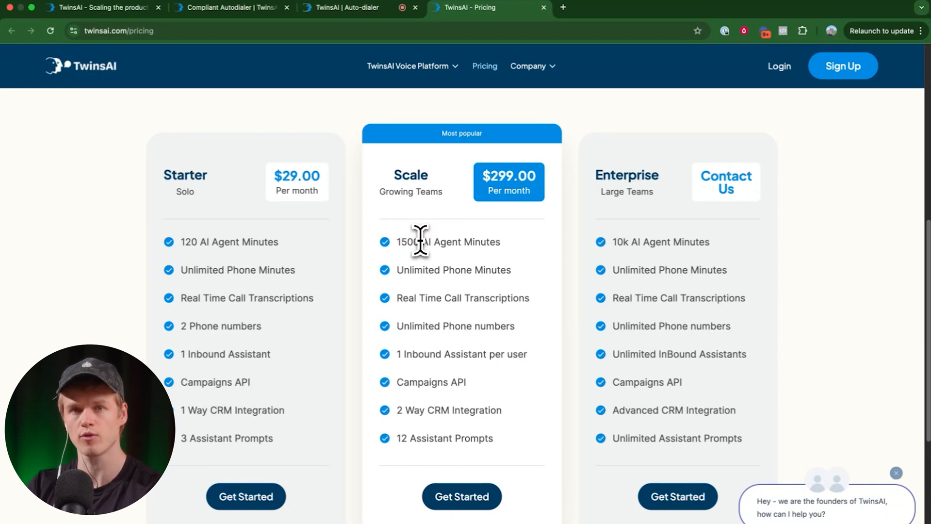
mouse_move(552, 173)
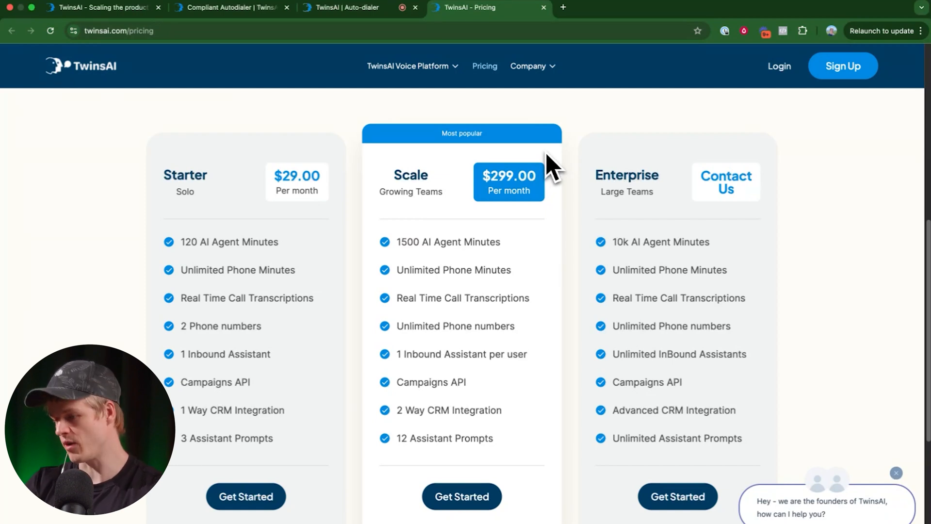
mouse_move(638, 353)
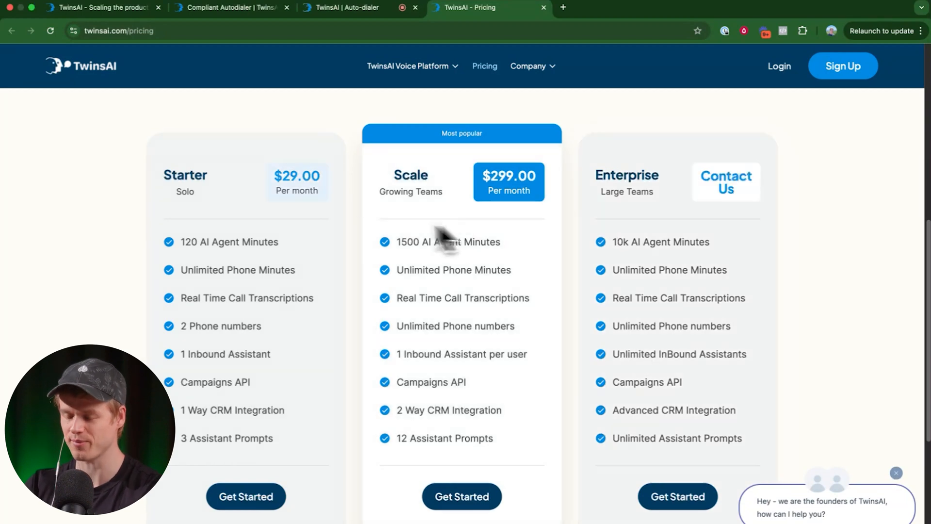
mouse_move(357, 190)
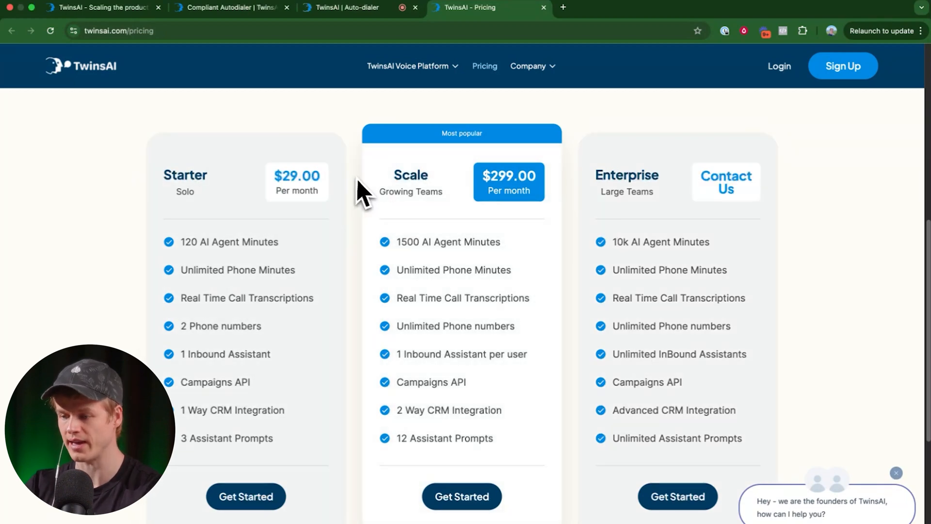
mouse_move(356, 280)
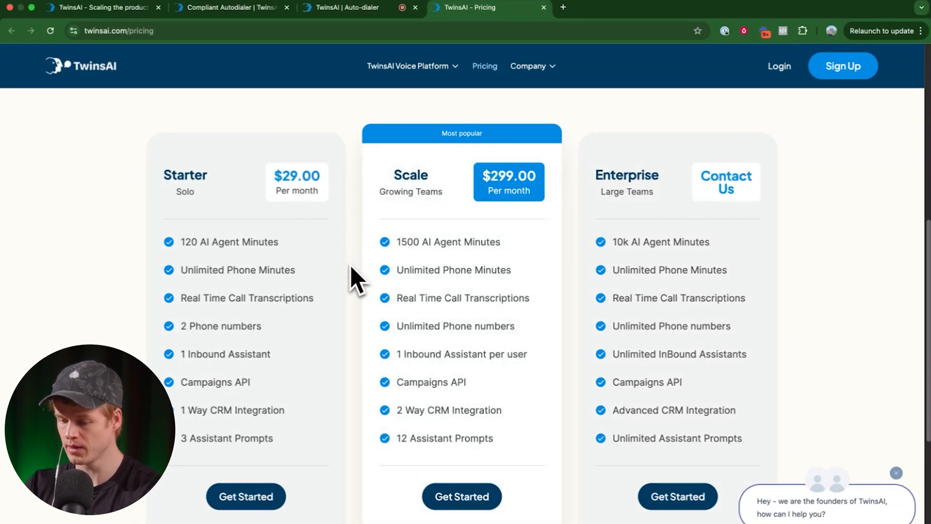